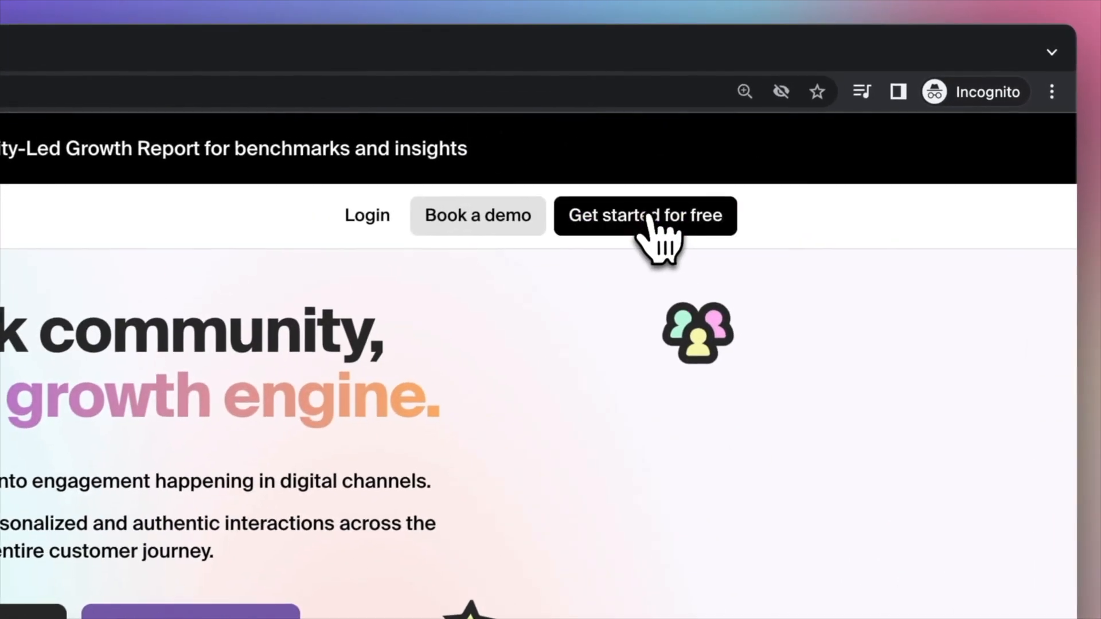
Start a free Common Room sign-up and continue with a Google account
left_click(644, 216)
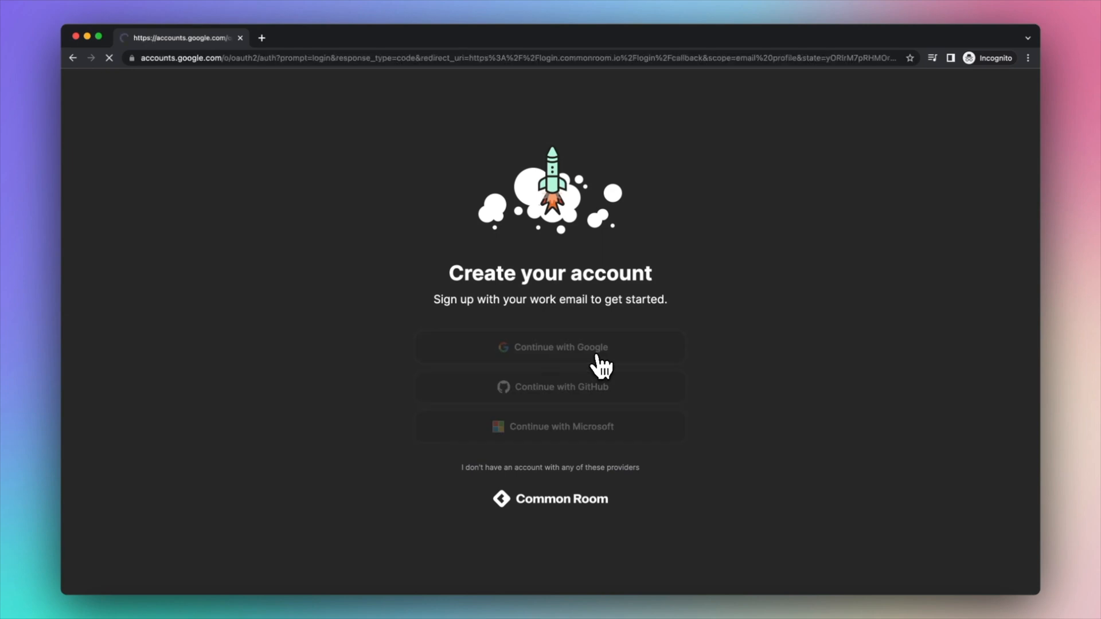
left_click(550, 346)
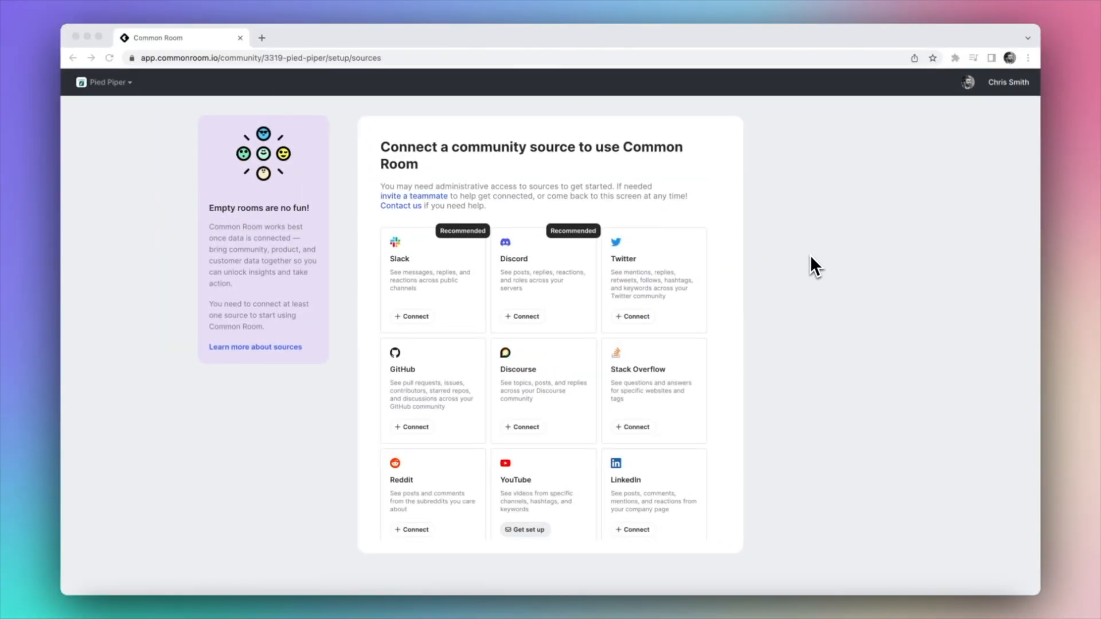
mouse_move(413, 317)
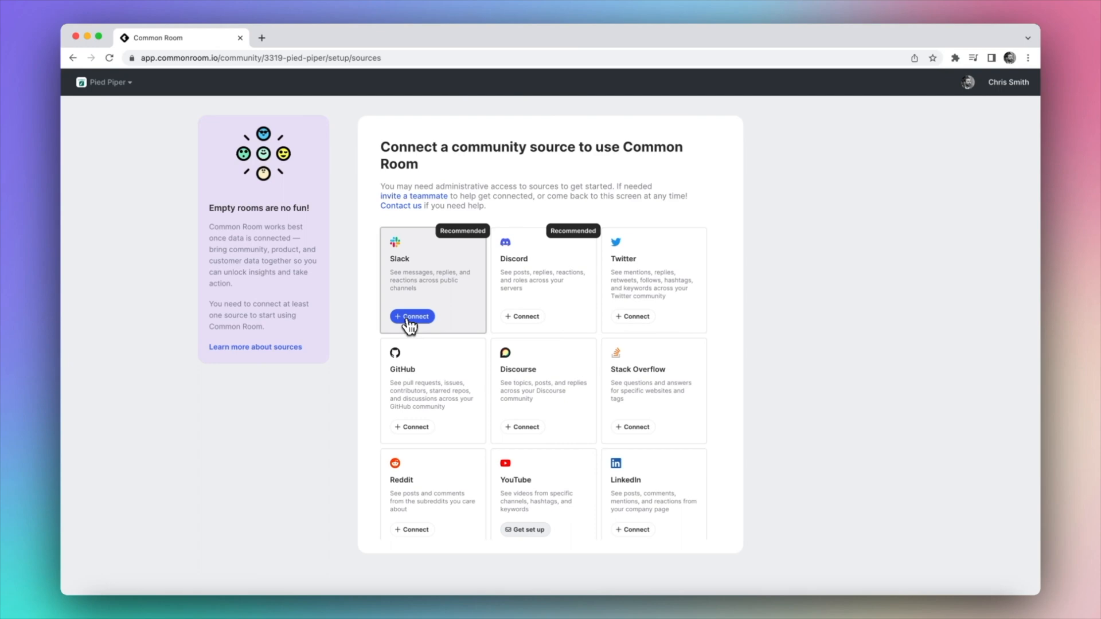
Connect and authorize the Smith Life Slack workspace, then continue into the product while data imports
left_click(412, 316)
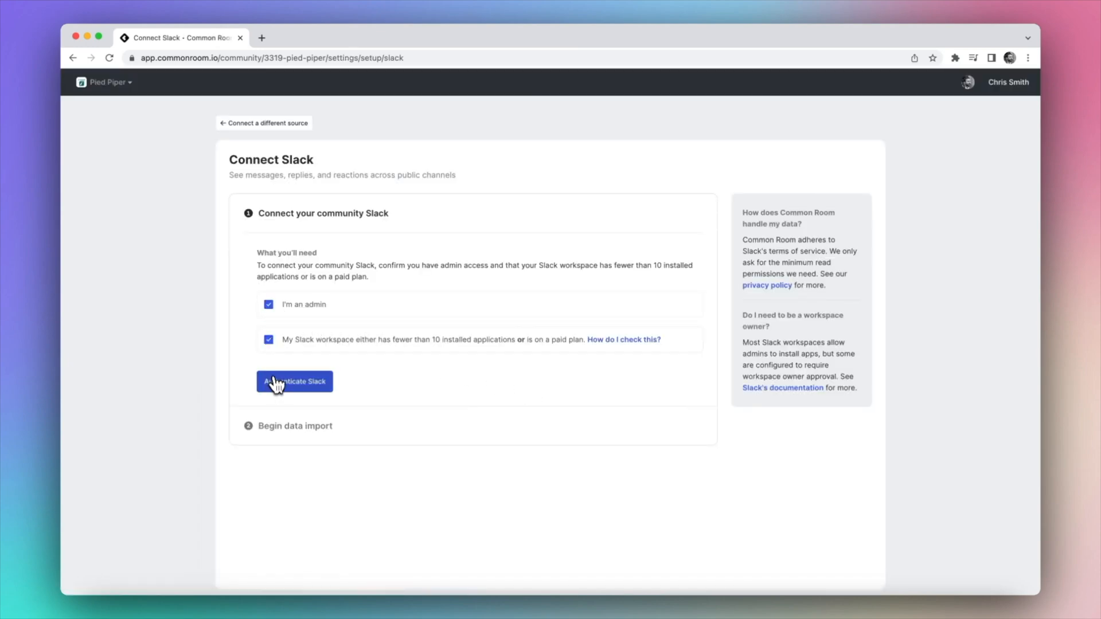
left_click(293, 382)
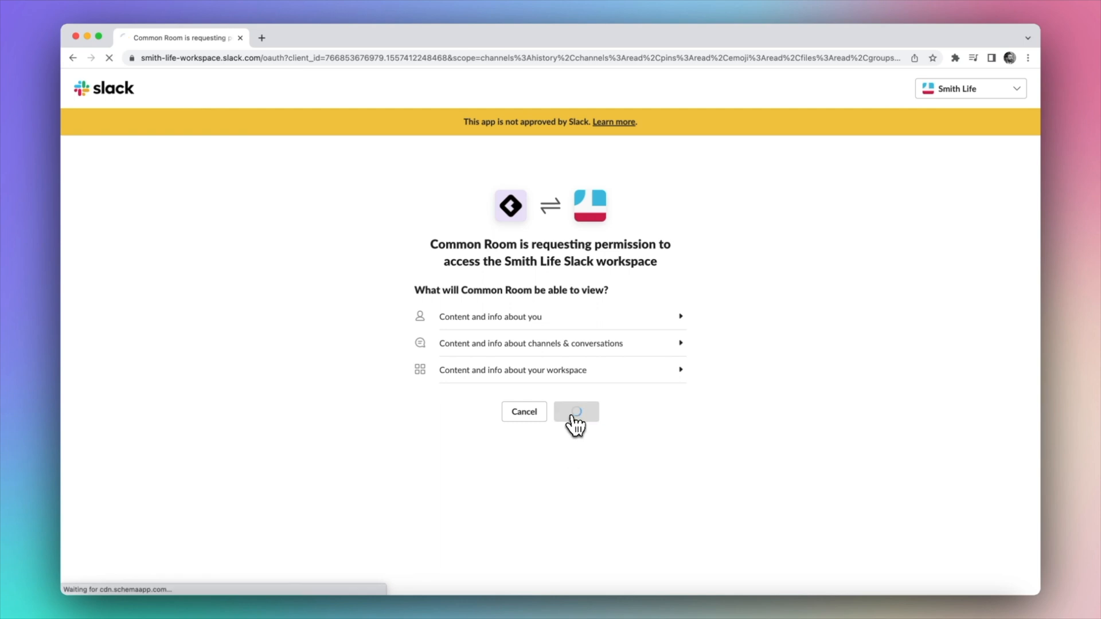
left_click(576, 412)
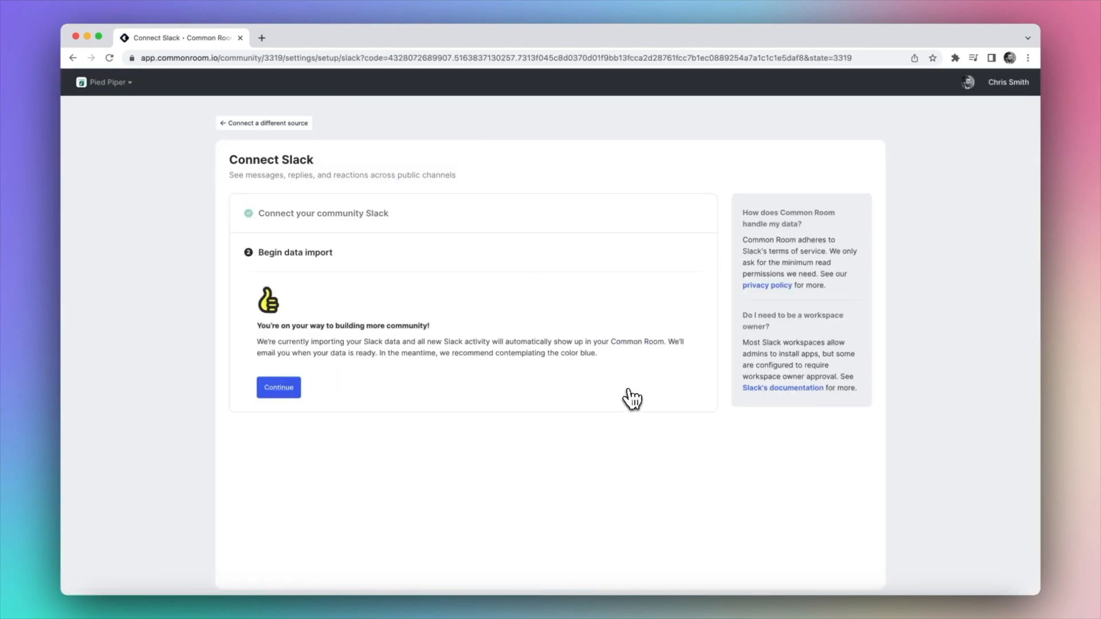
left_click(279, 388)
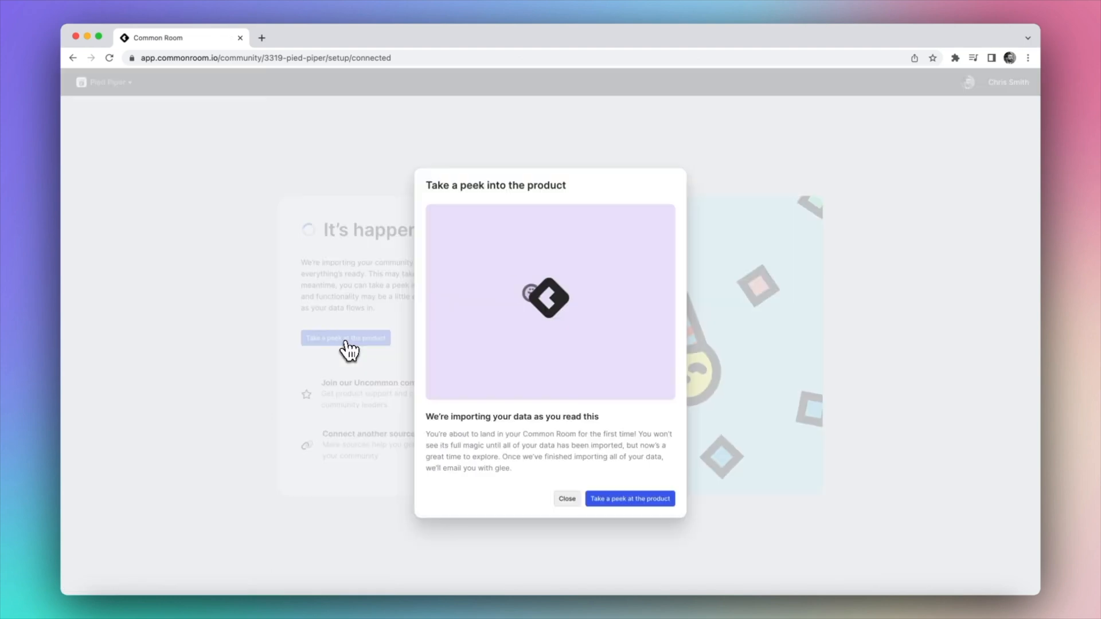
left_click(630, 499)
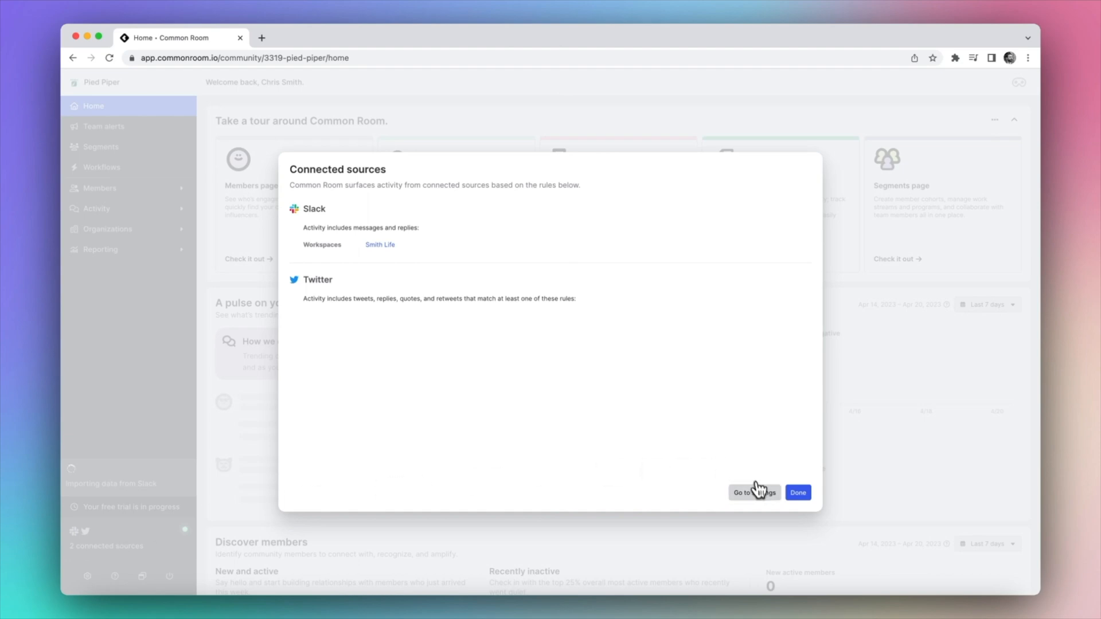
Go to the connected-sources settings and review the Sources page and member list
left_click(754, 493)
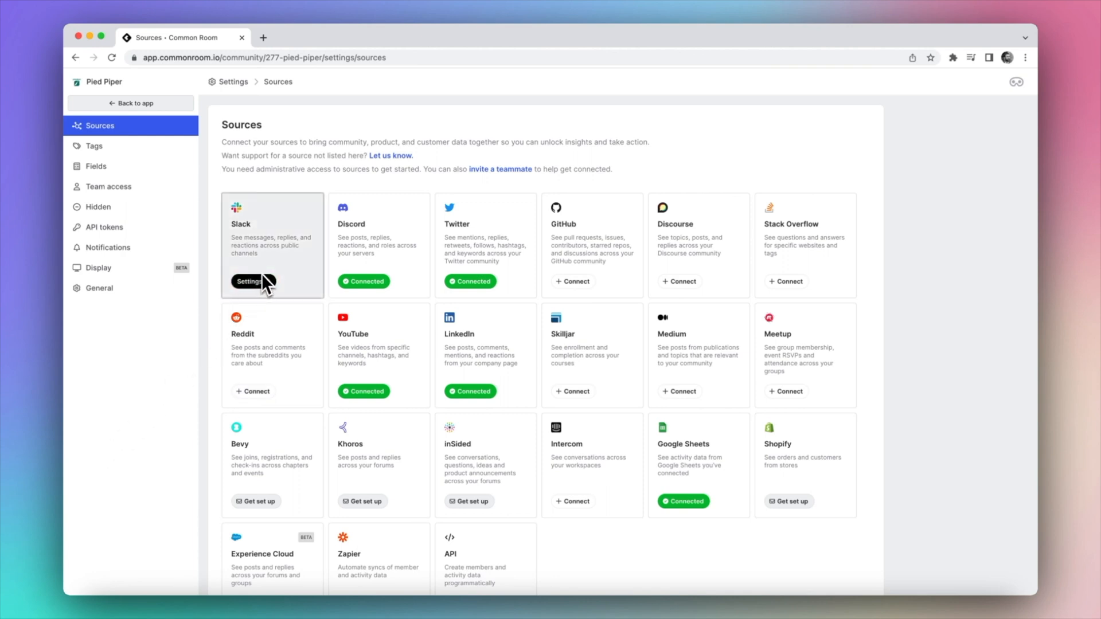
mouse_move(372, 267)
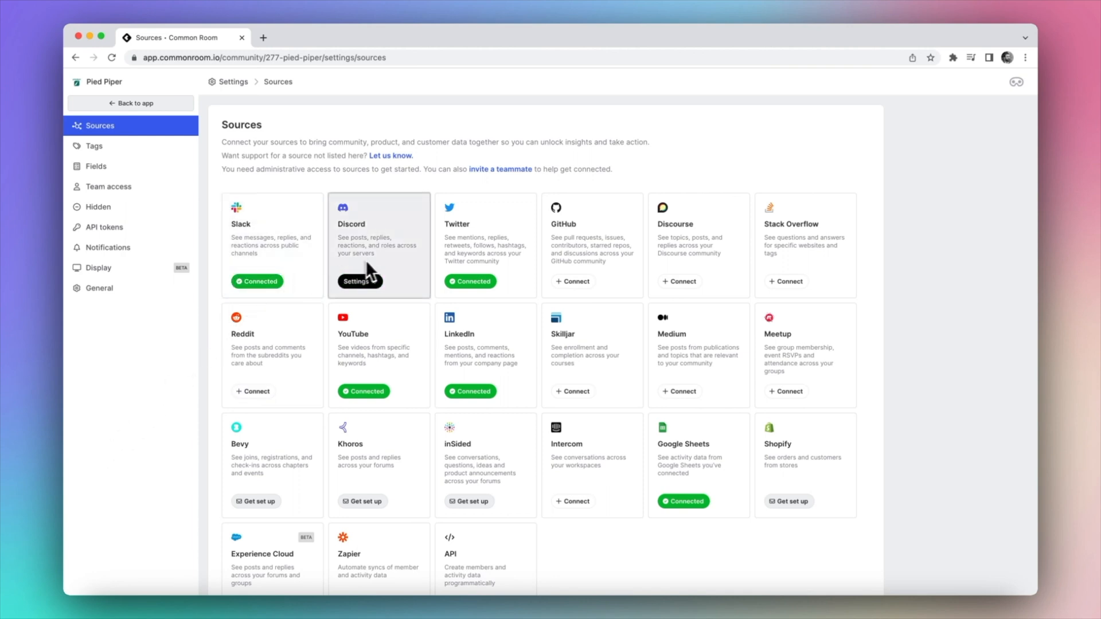
left_click(130, 103)
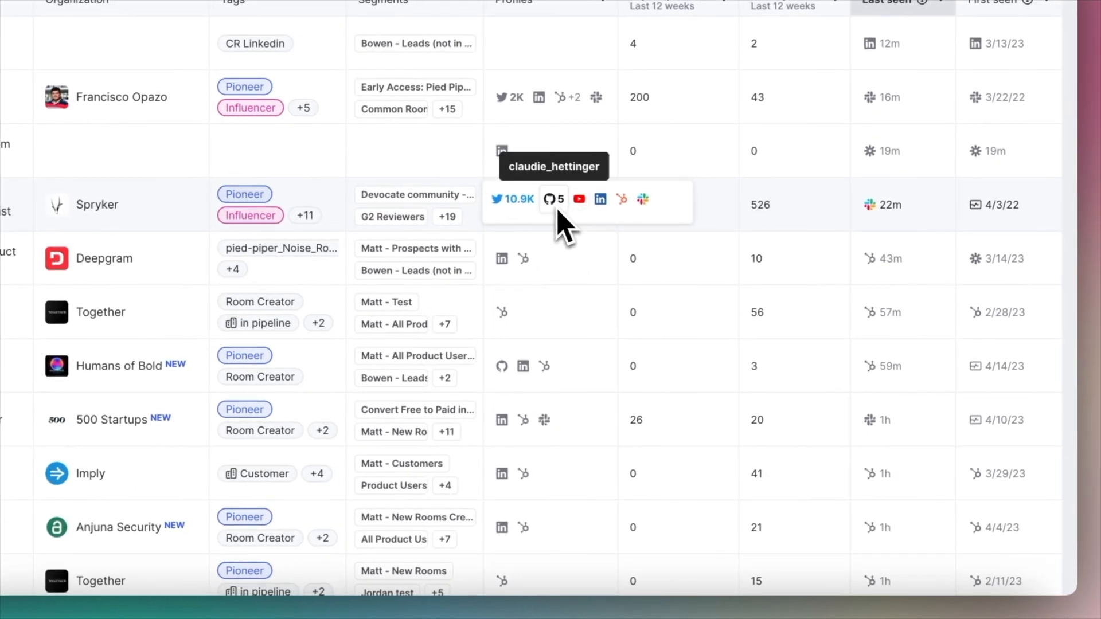
mouse_move(661, 234)
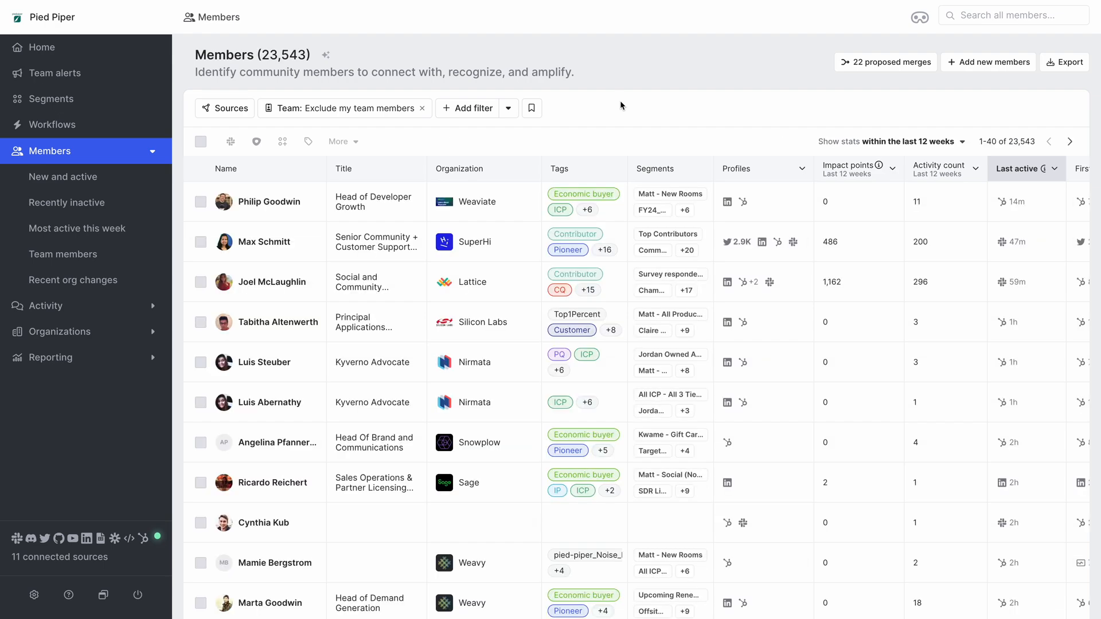
Filter members to organization size 50–200, Marketing/Sales/Customer Service roles, and 30-day login count at least 1
left_click(472, 108)
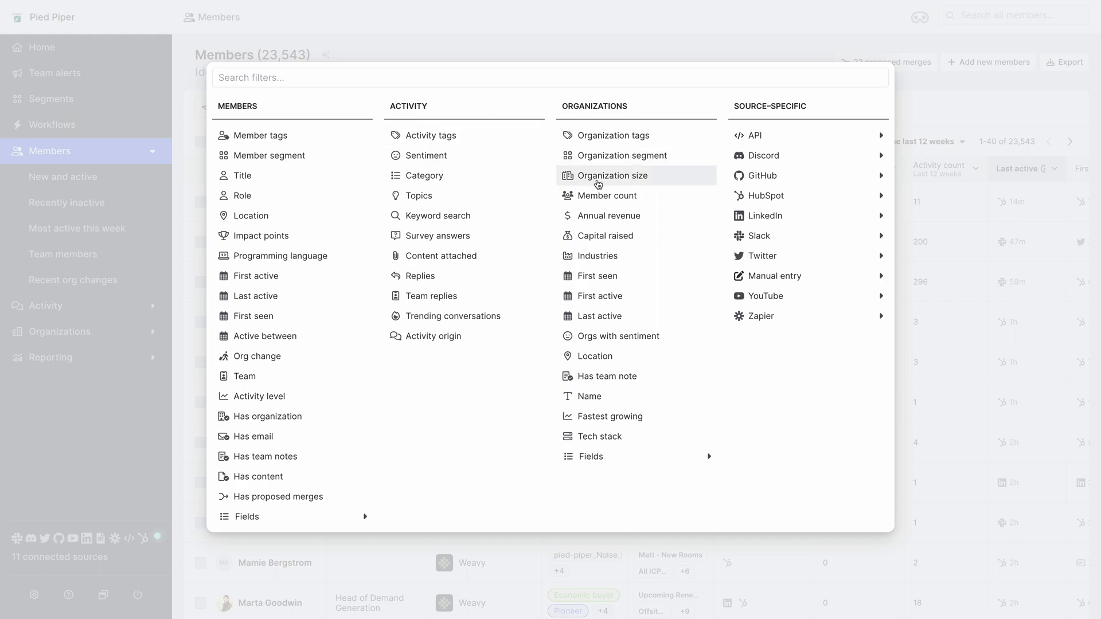
left_click(613, 175)
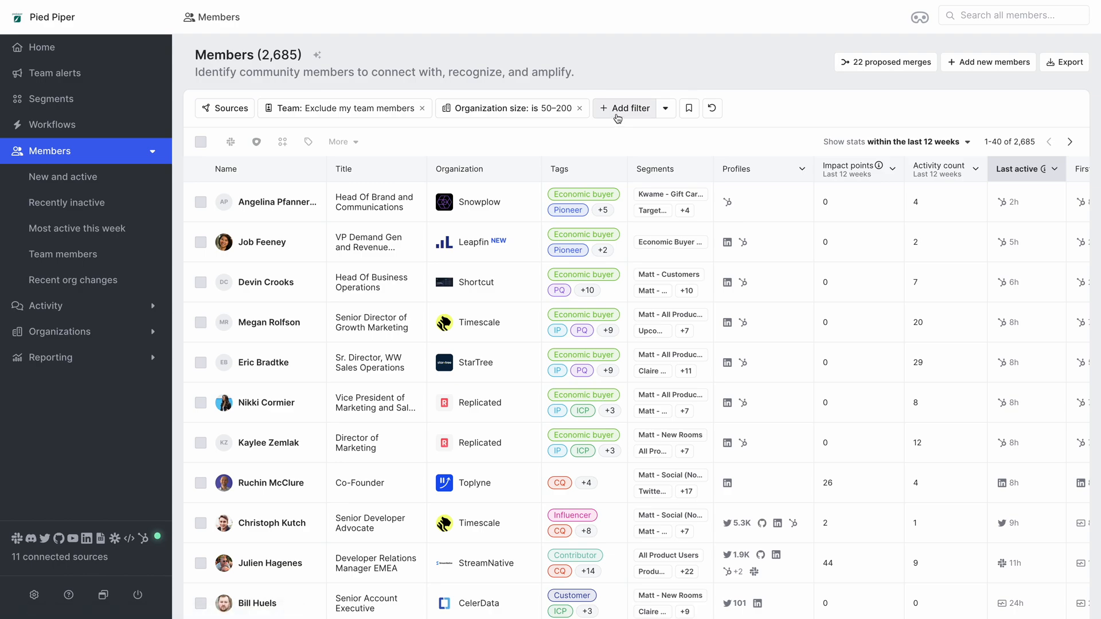
left_click(630, 107)
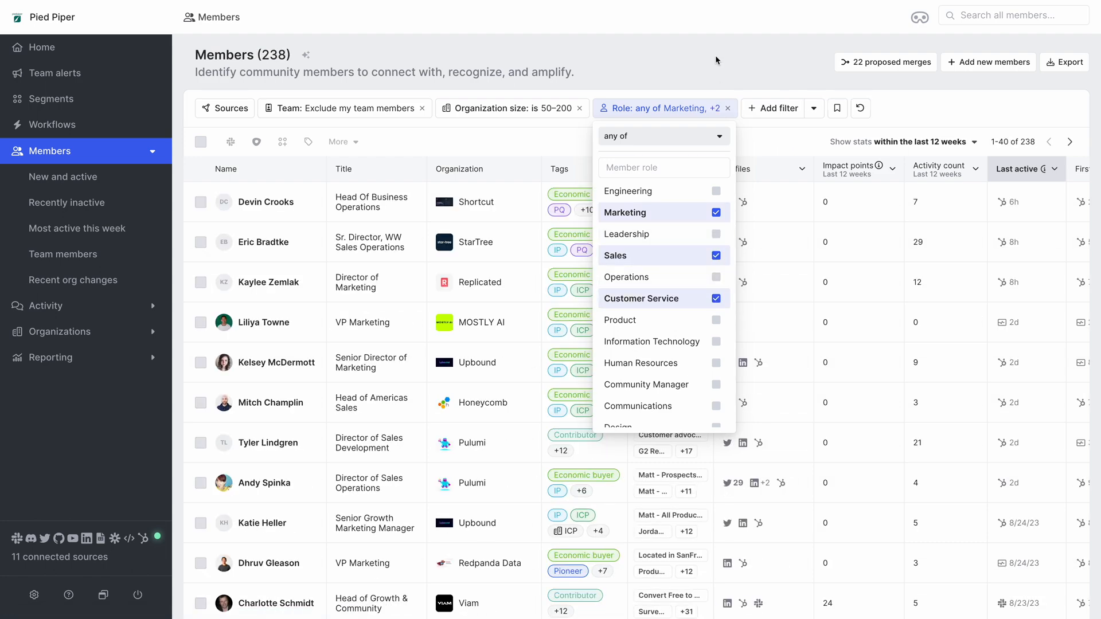
left_click(779, 107)
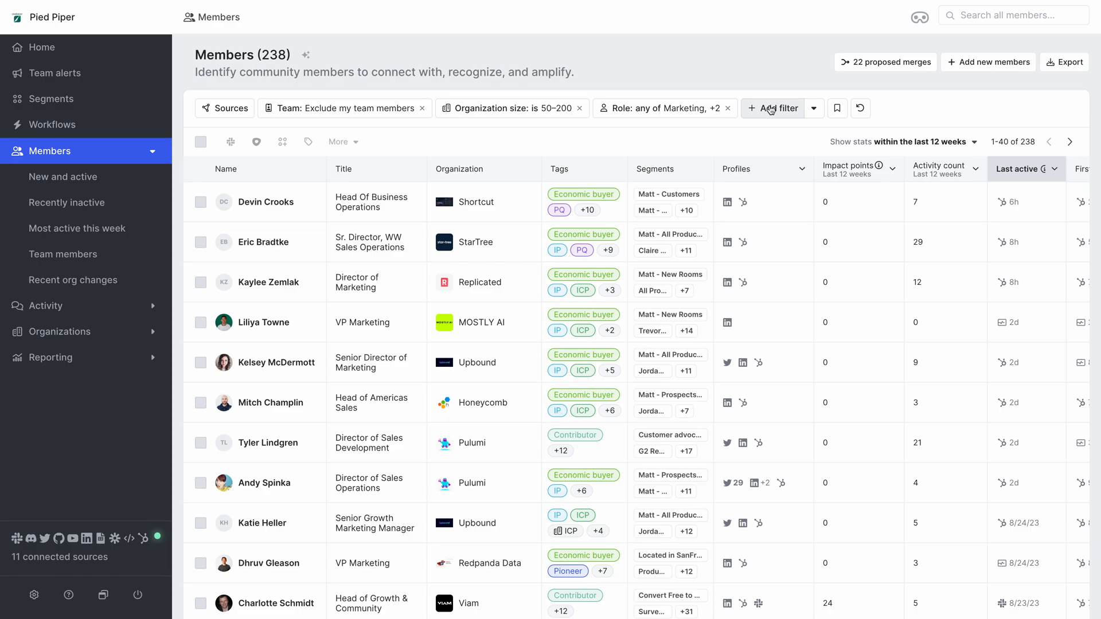
left_click(780, 108)
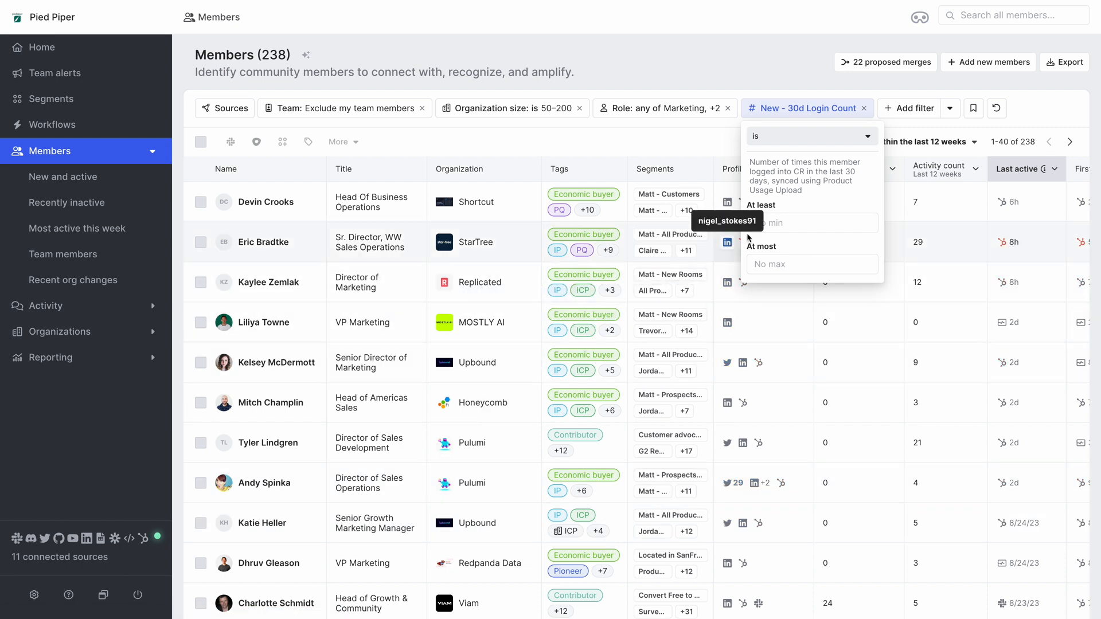
type("1")
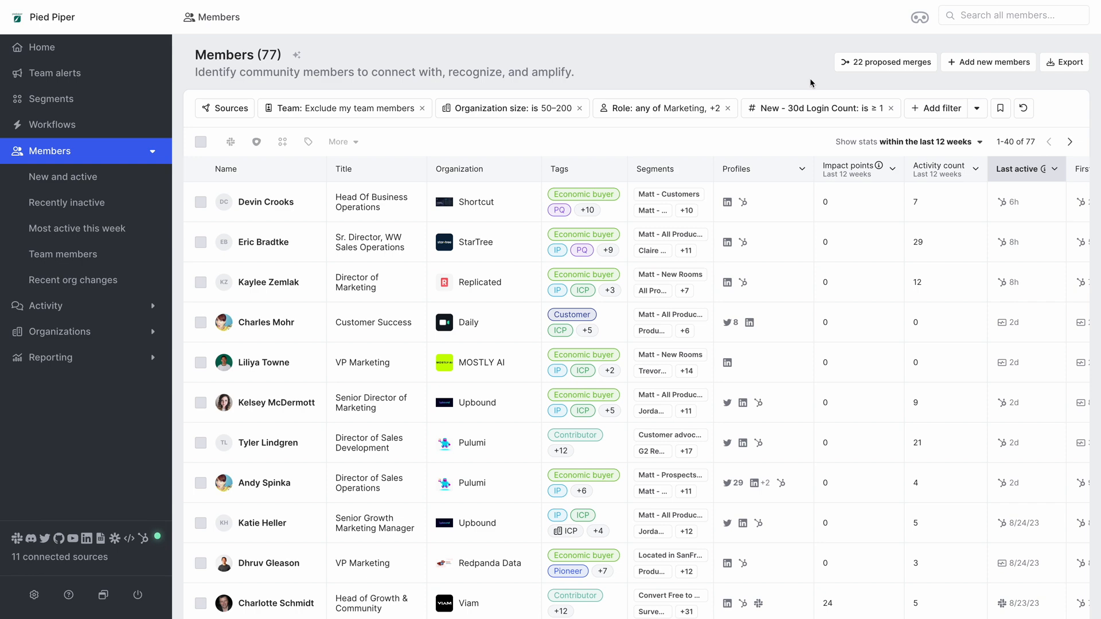
mouse_move(271, 66)
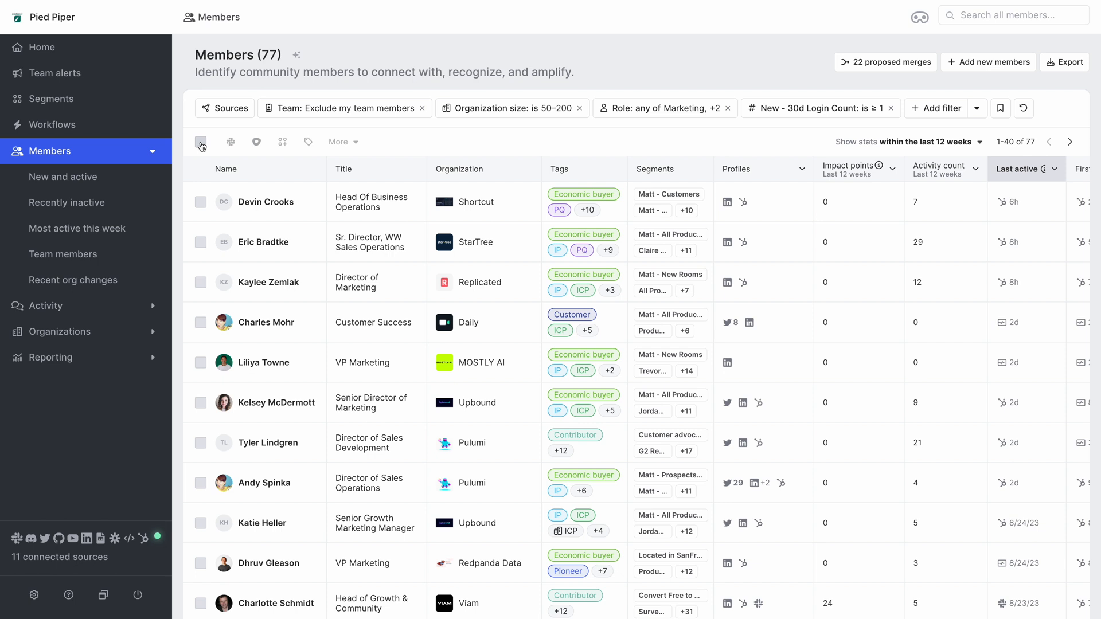
Select all 77 filtered members and bulk-tag them with the 'P/M fit survey' tag
left_click(200, 142)
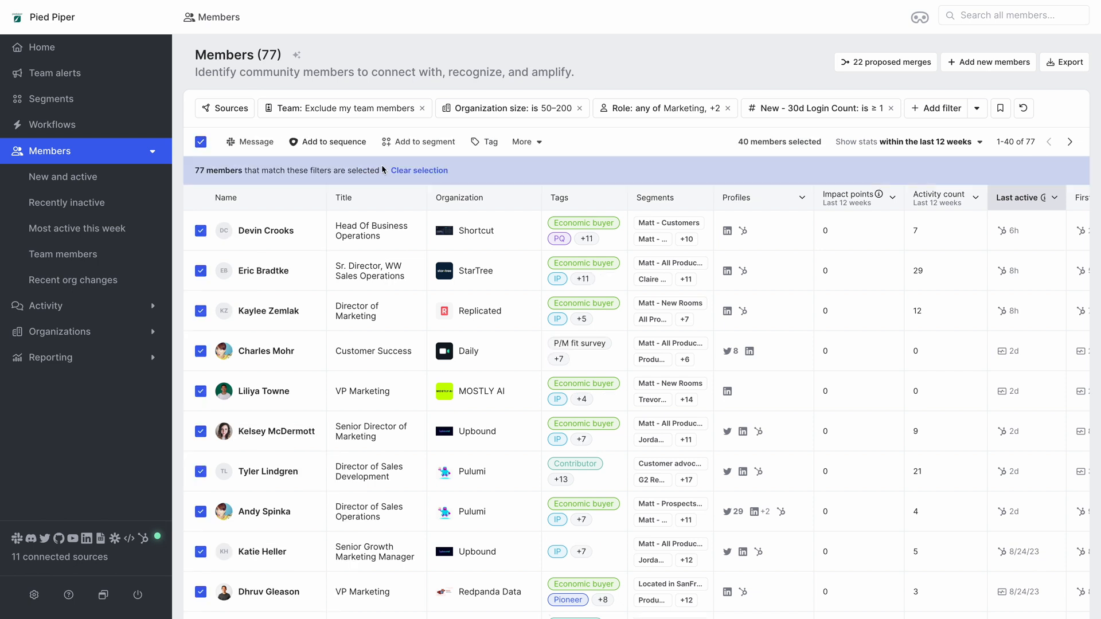
mouse_move(260, 148)
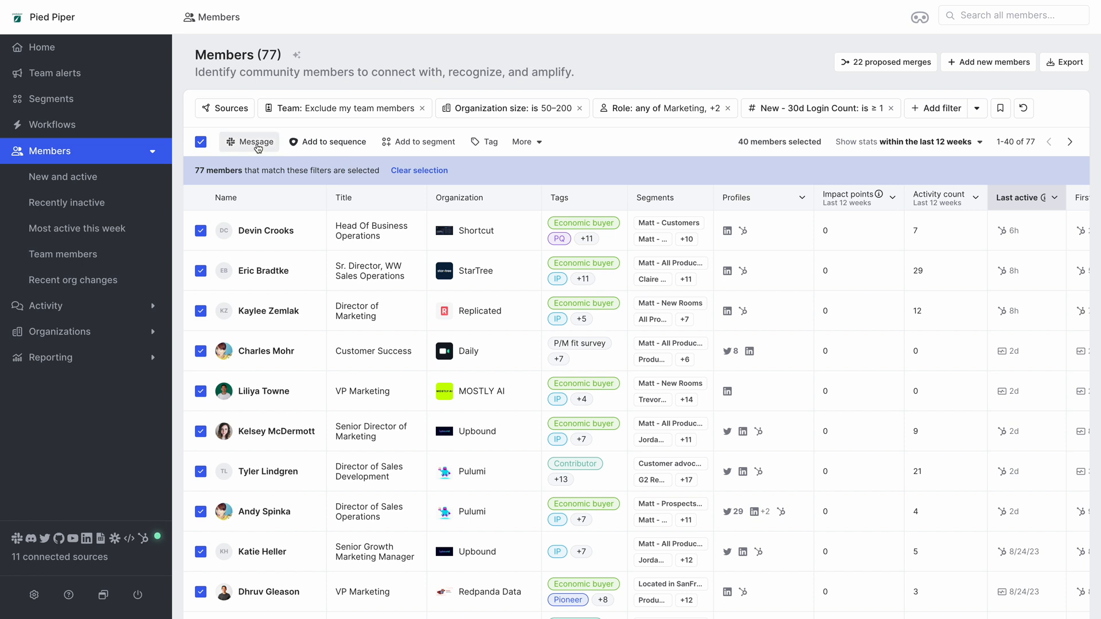
mouse_move(332, 147)
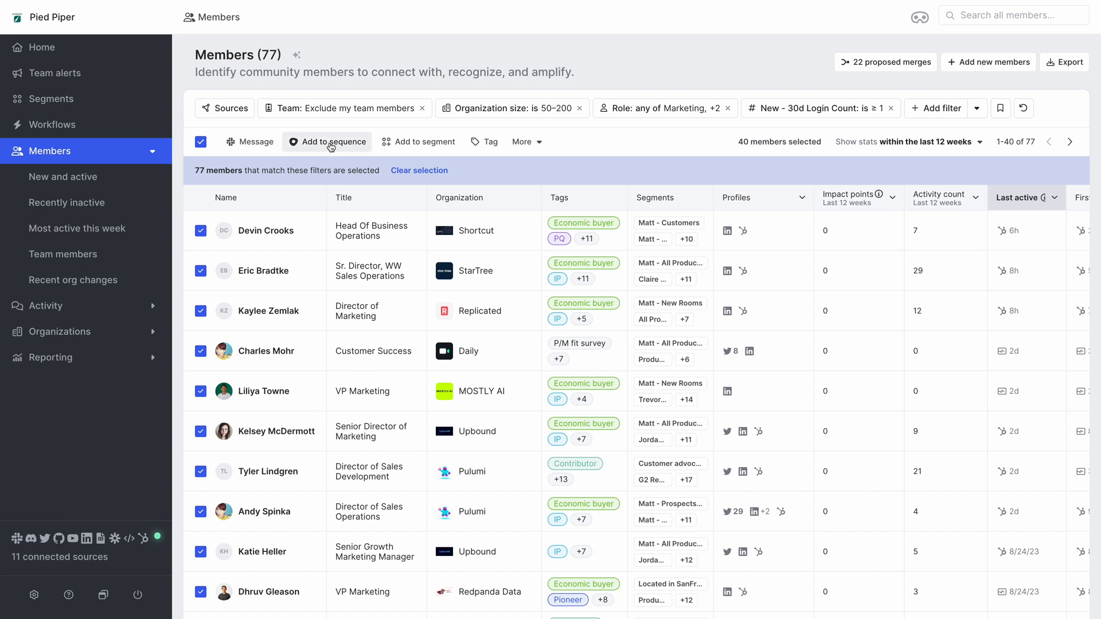
mouse_move(433, 147)
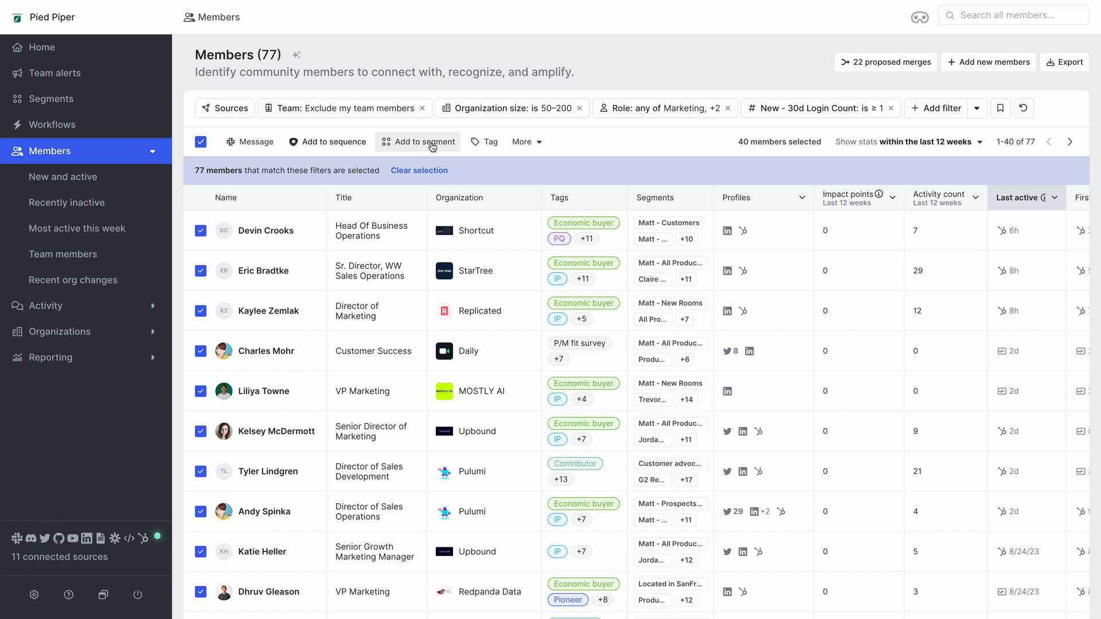
left_click(491, 143)
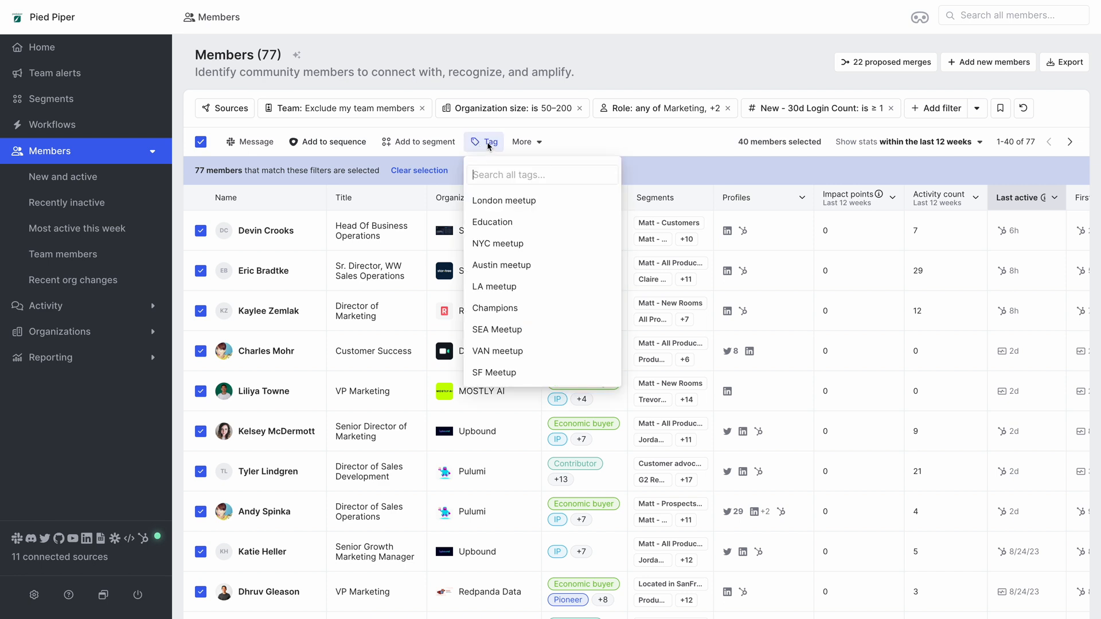
type("P/M")
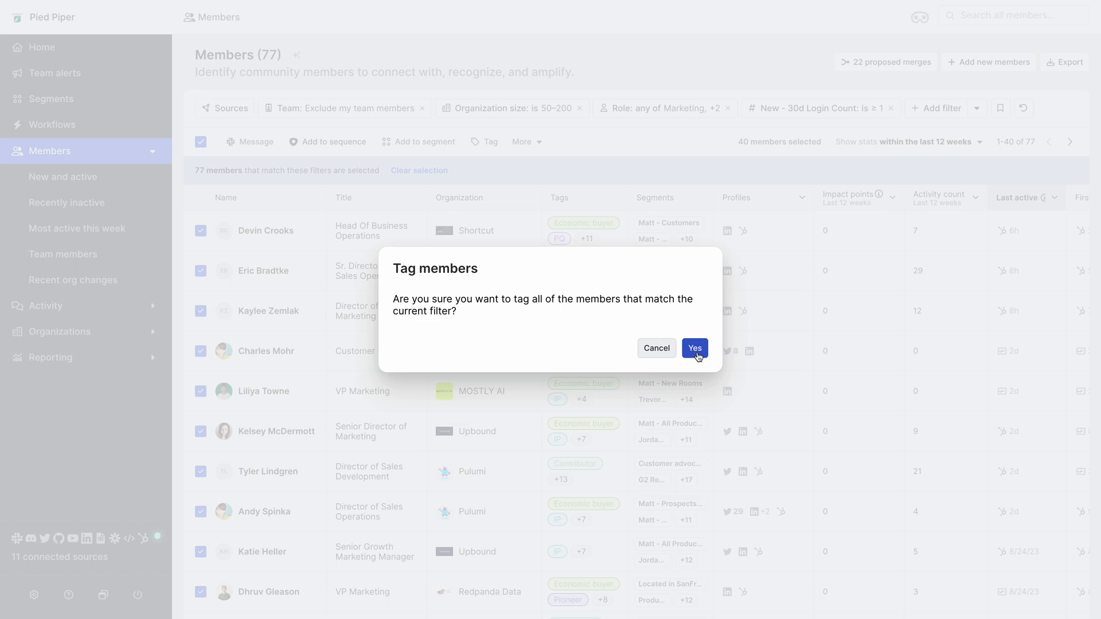
left_click(695, 348)
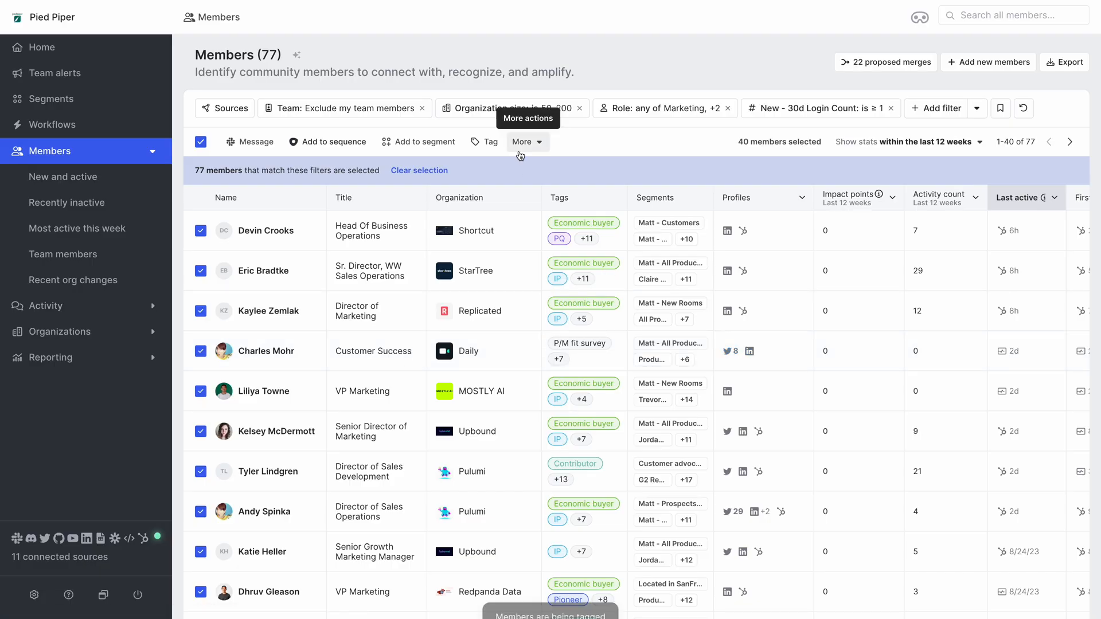
left_click(490, 142)
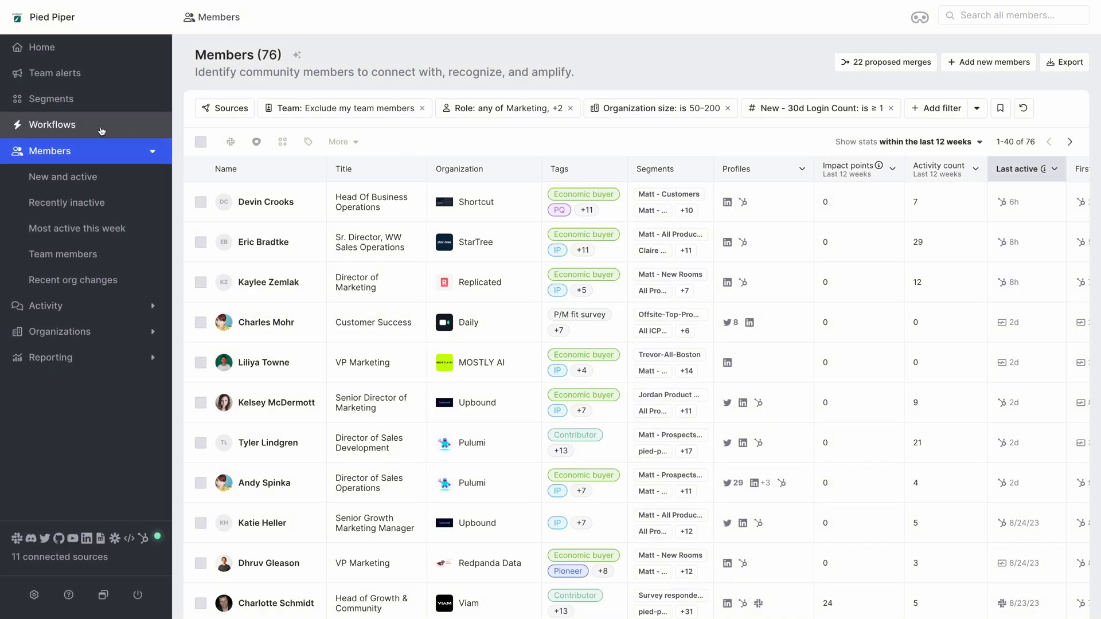
Create a new workflow from the 'Survey a cohort of Slack members' template
left_click(52, 124)
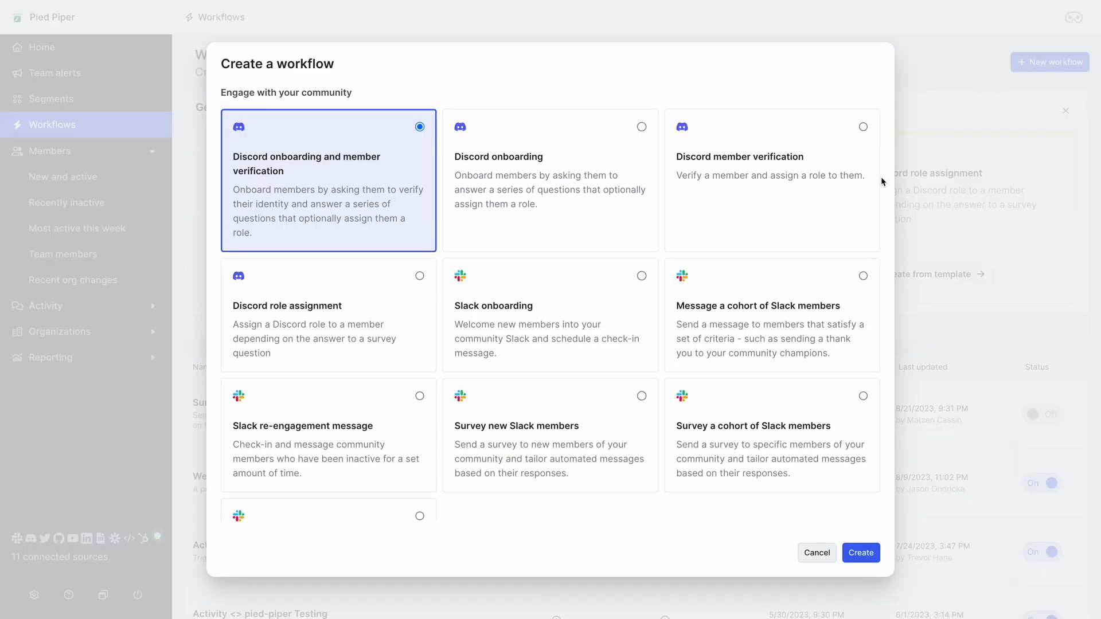
scroll("down", 3)
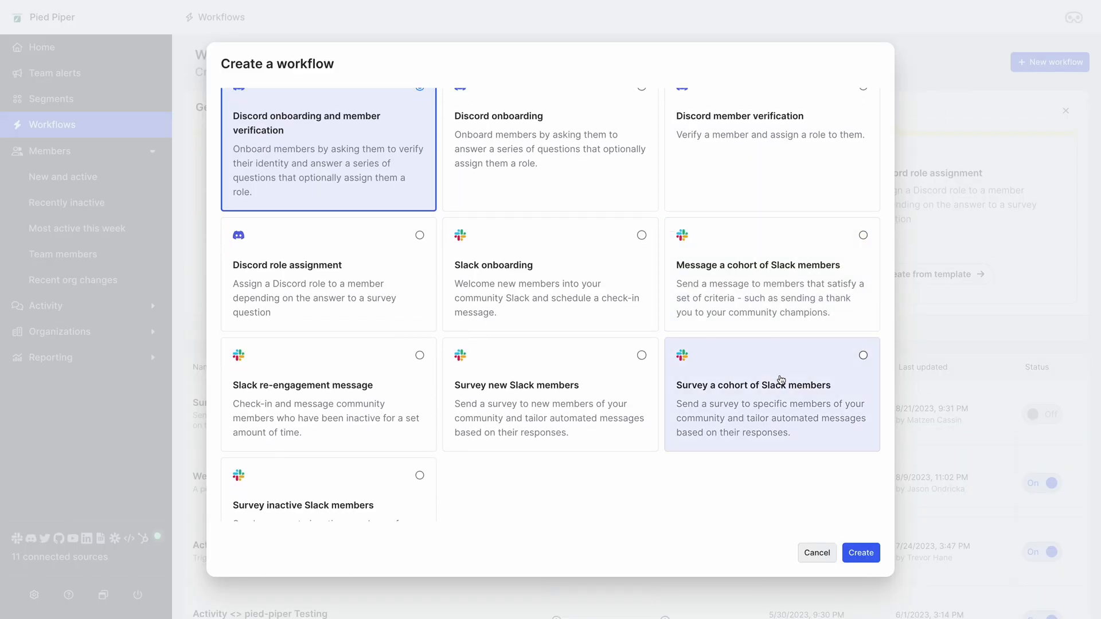
left_click(860, 553)
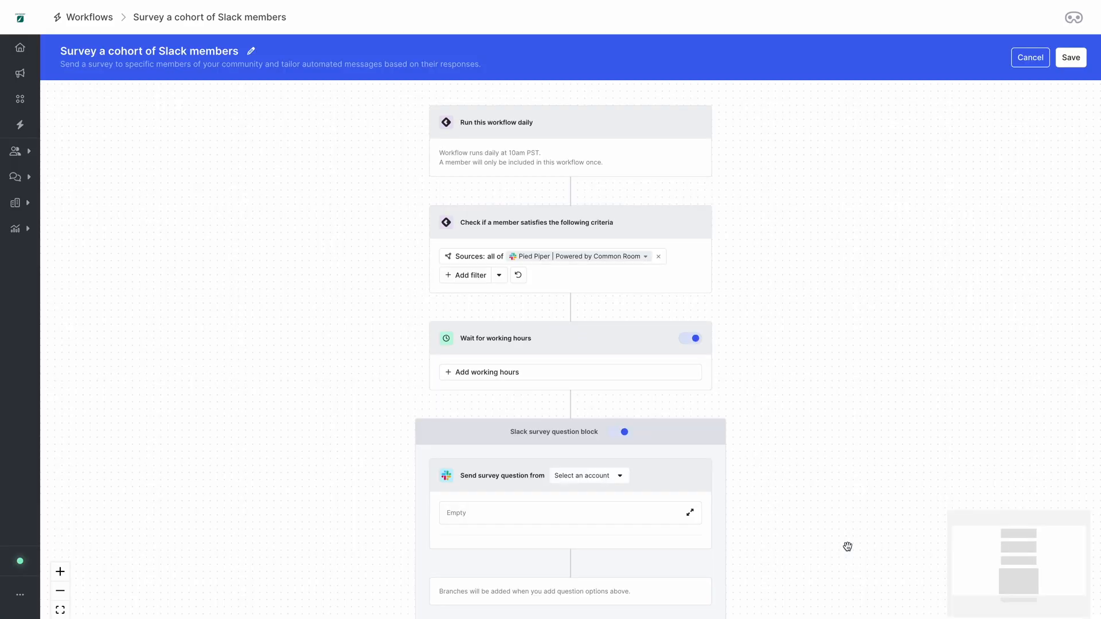
mouse_move(564, 183)
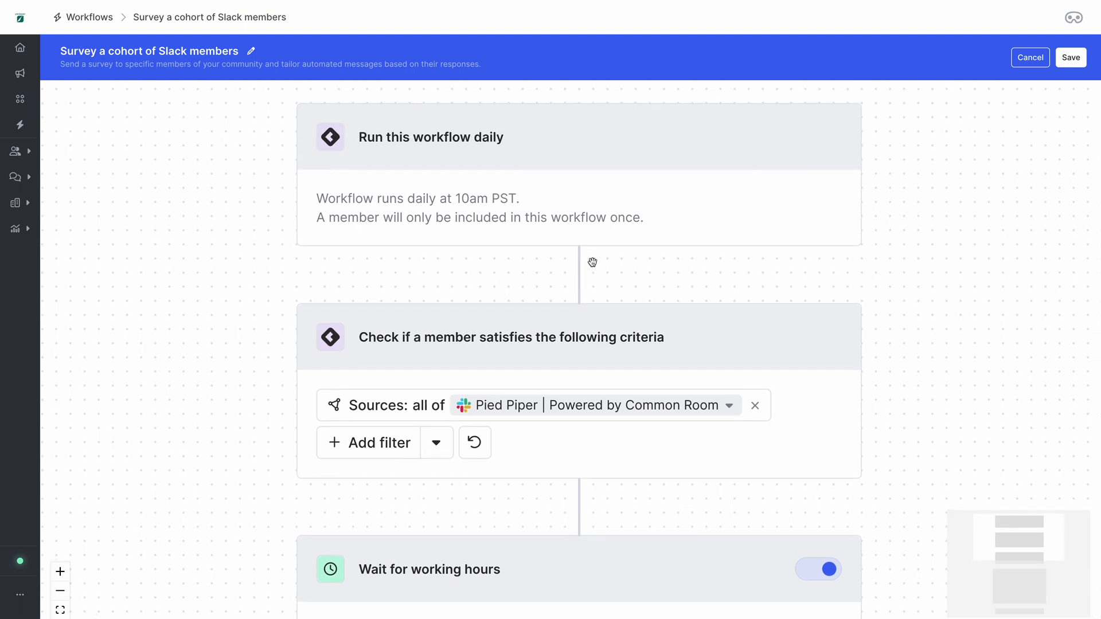
mouse_move(545, 285)
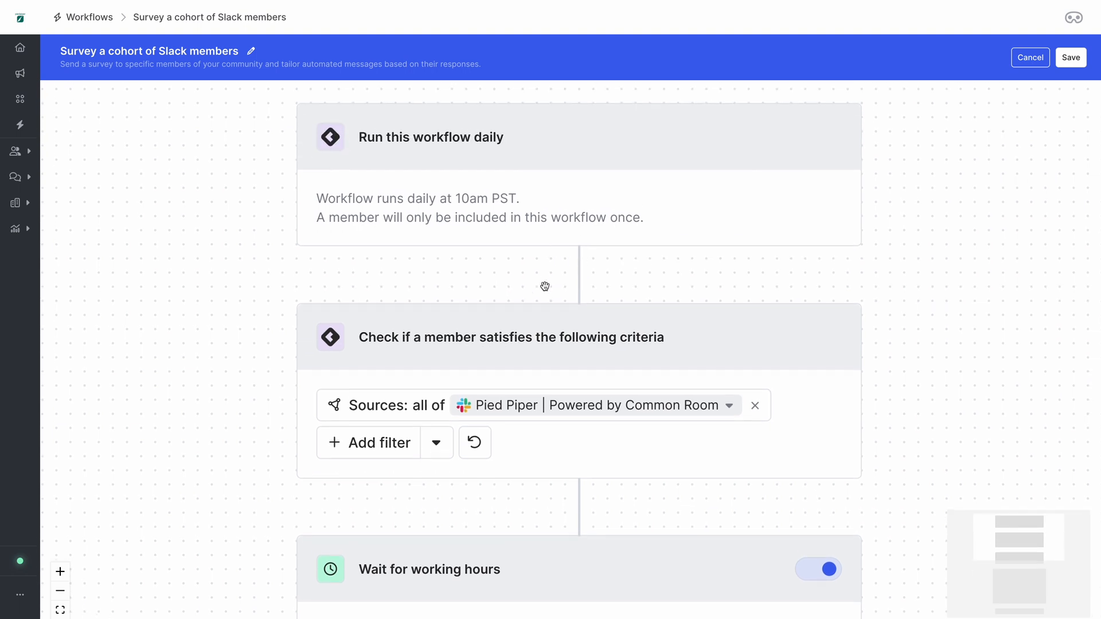
Add a Member tags filter set to 'P/M fit survey' to the workflow's member criteria
left_click(378, 443)
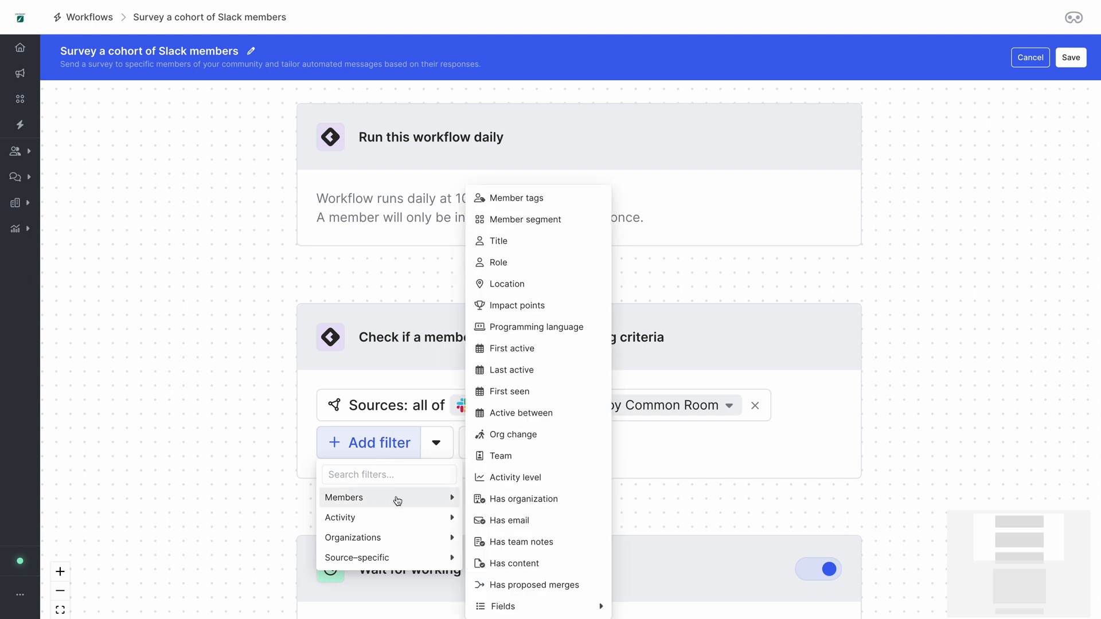
left_click(516, 197)
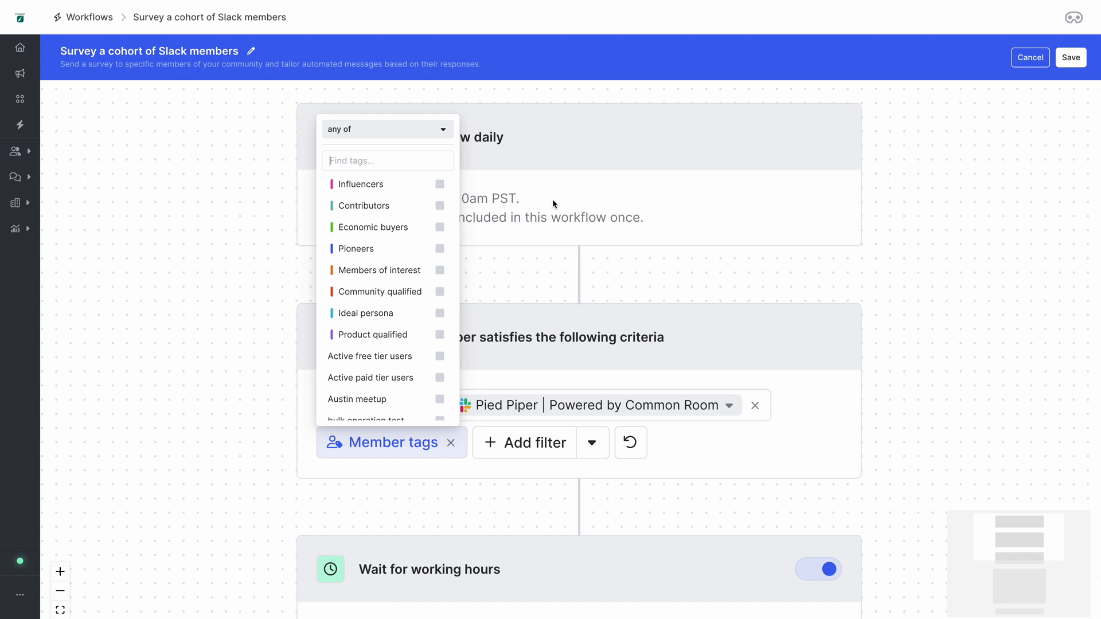
type("fit")
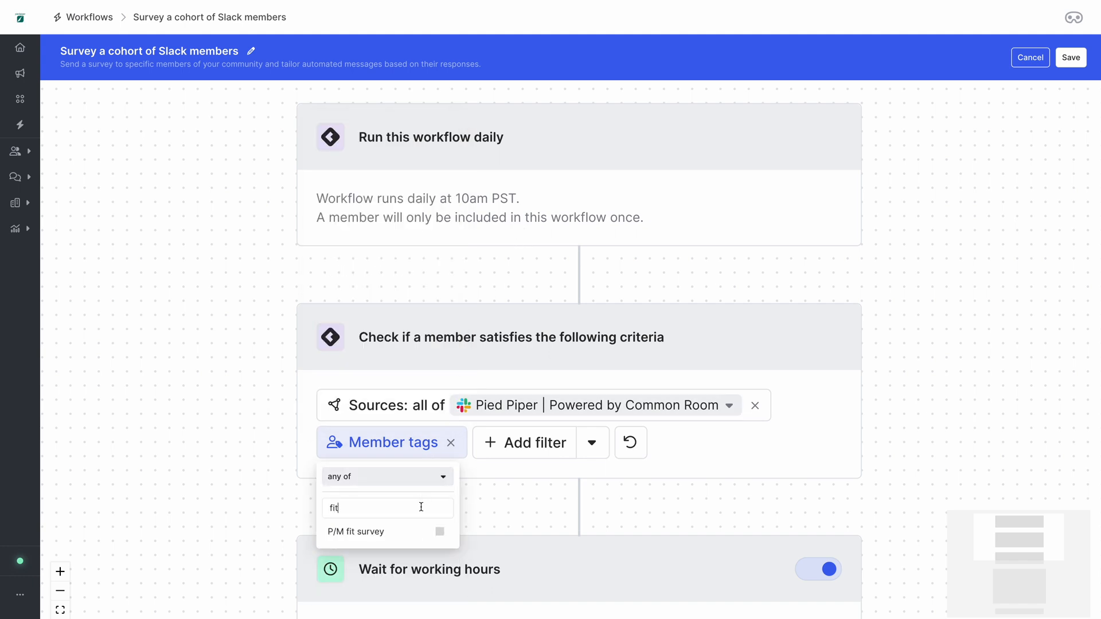
left_click(355, 532)
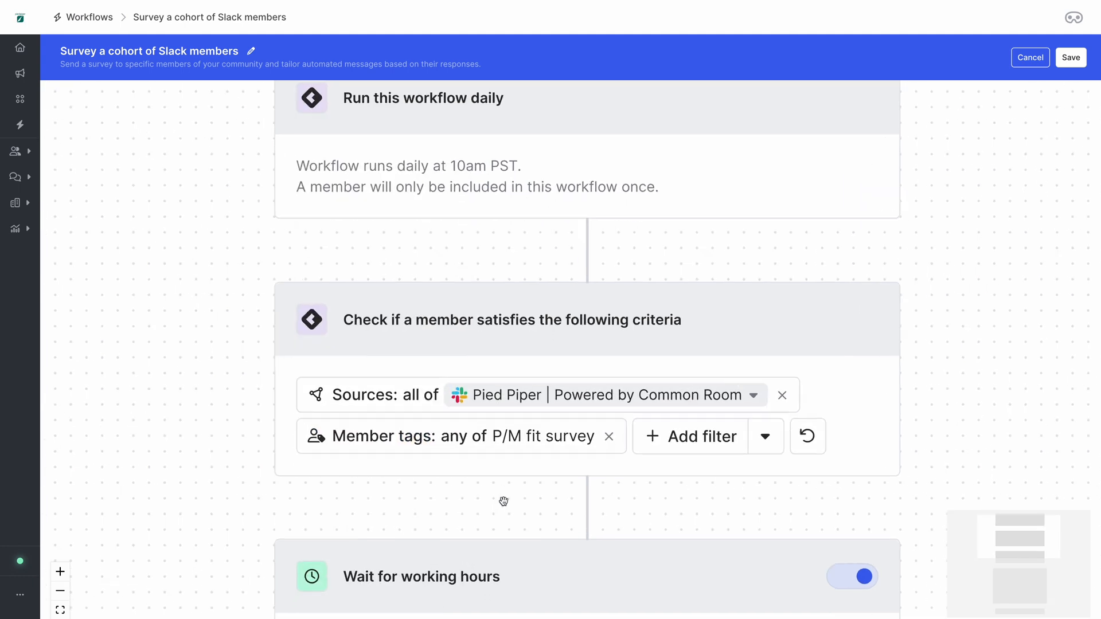
scroll("down", 3)
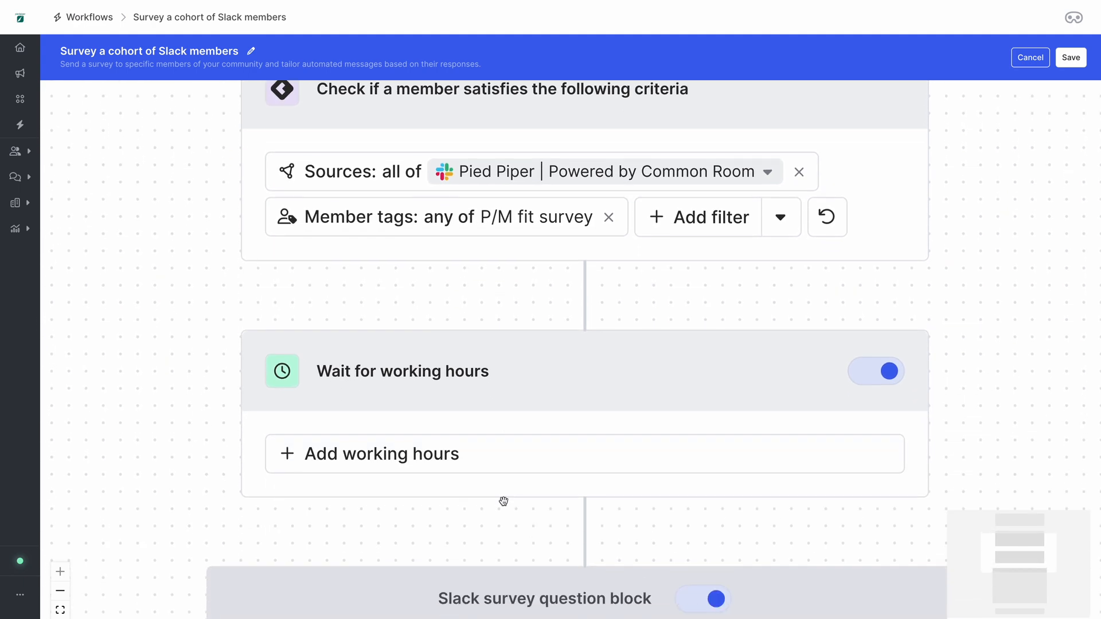
scroll("down", 3)
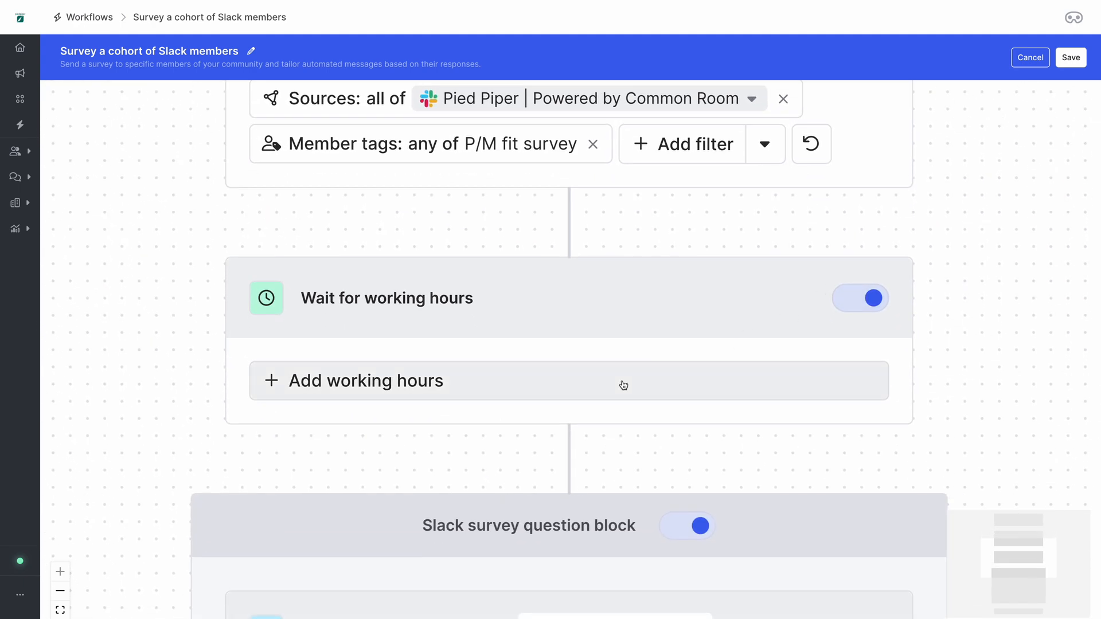
Save 9:45 AM–5:00 PM Mon–Fri working hours, switch the wait step off, and pick the Slack sender account
left_click(365, 381)
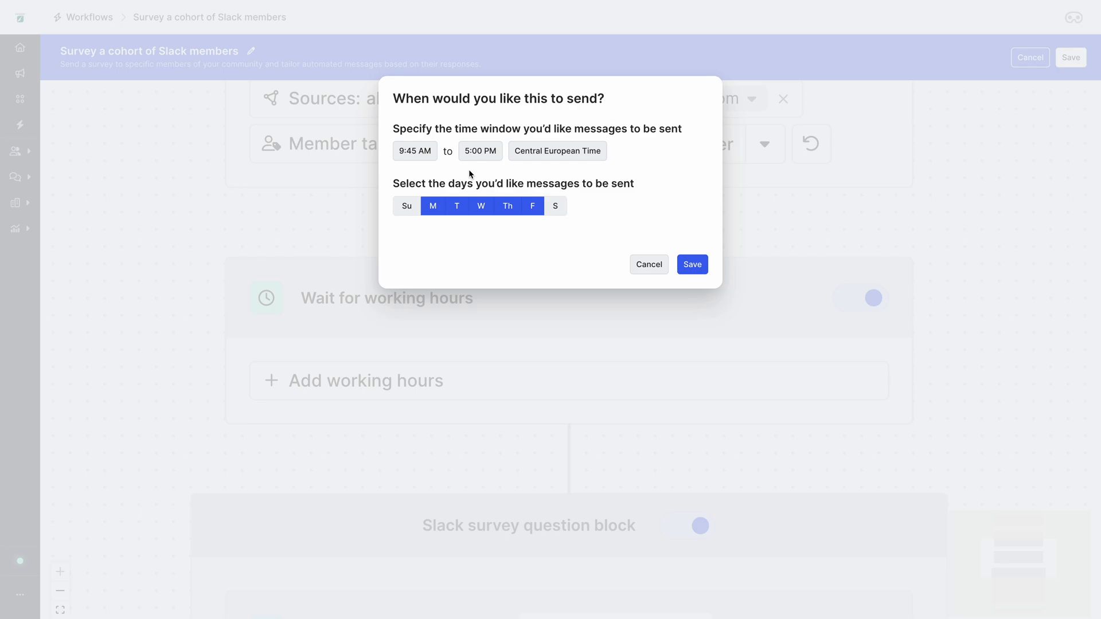
left_click(692, 263)
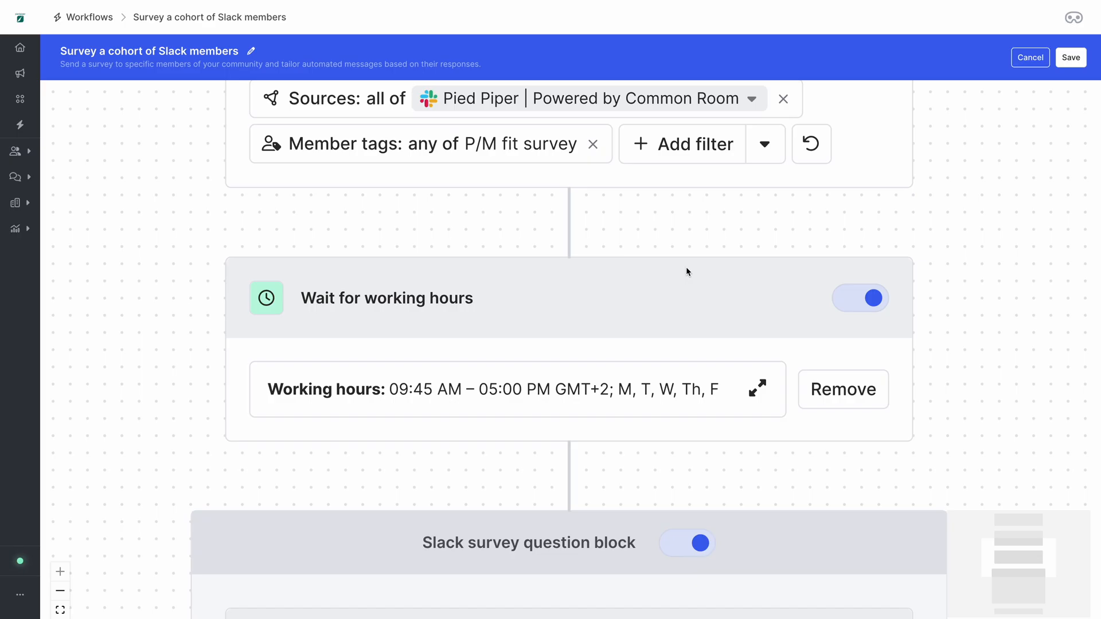
left_click(860, 298)
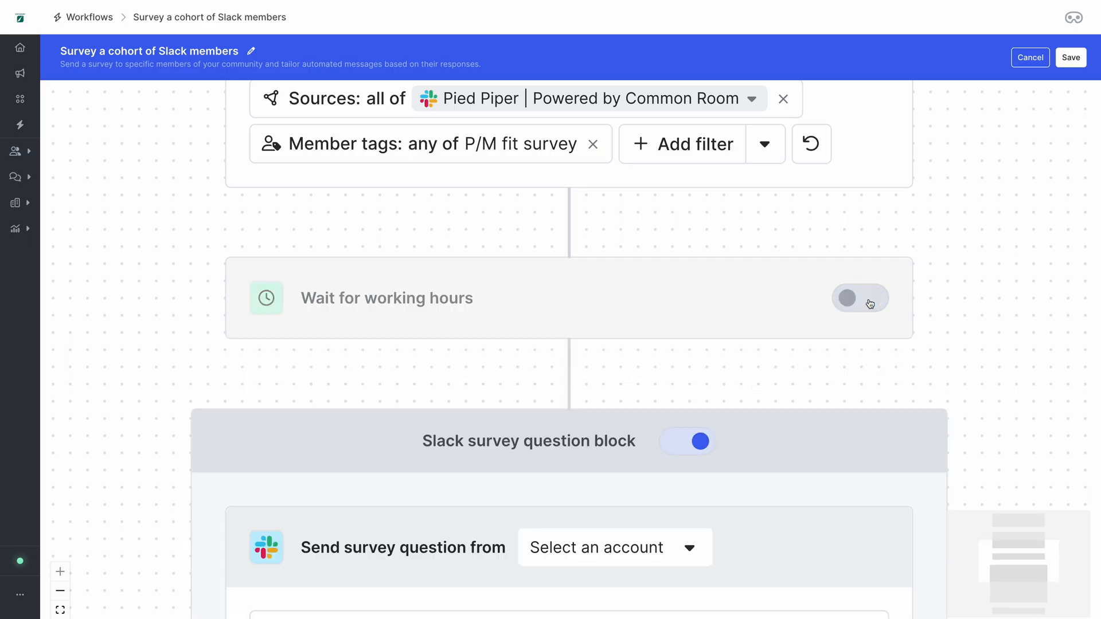
left_click(860, 298)
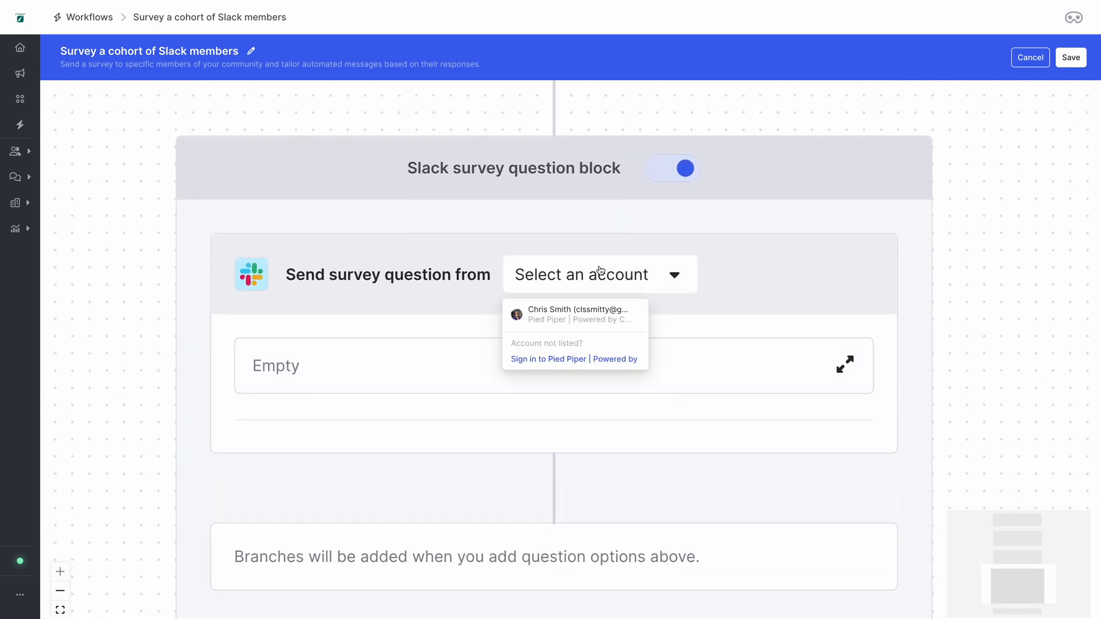
left_click(573, 315)
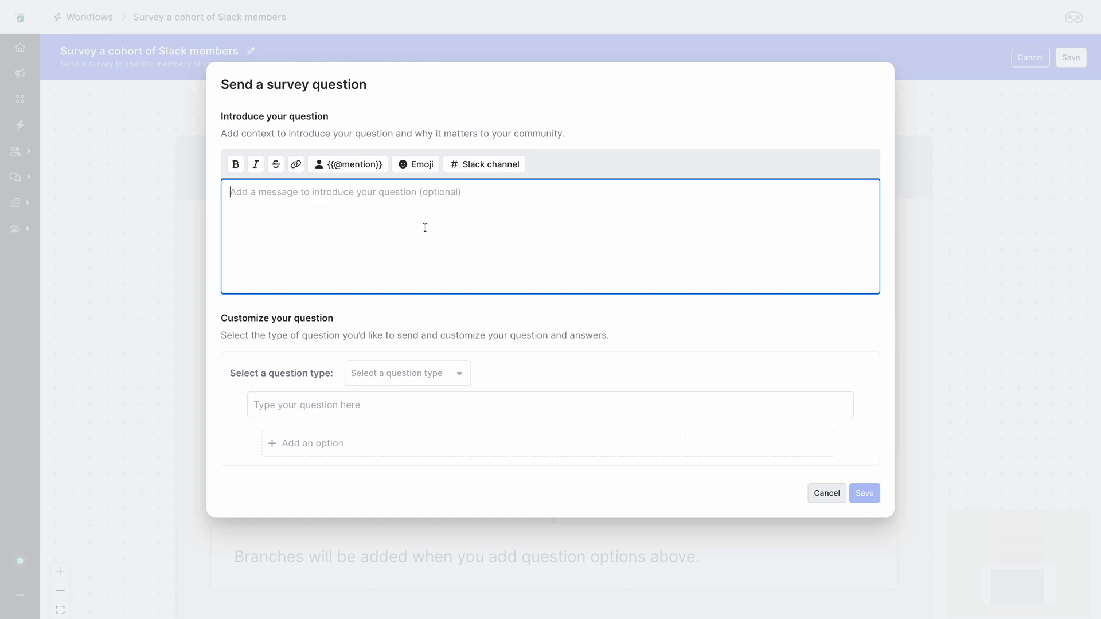
Write the 'Hi' intro and a multiple-select 'How would you feel if you could no longer use our product?' question with 'Very disappointed' options, then save
type("Hi")
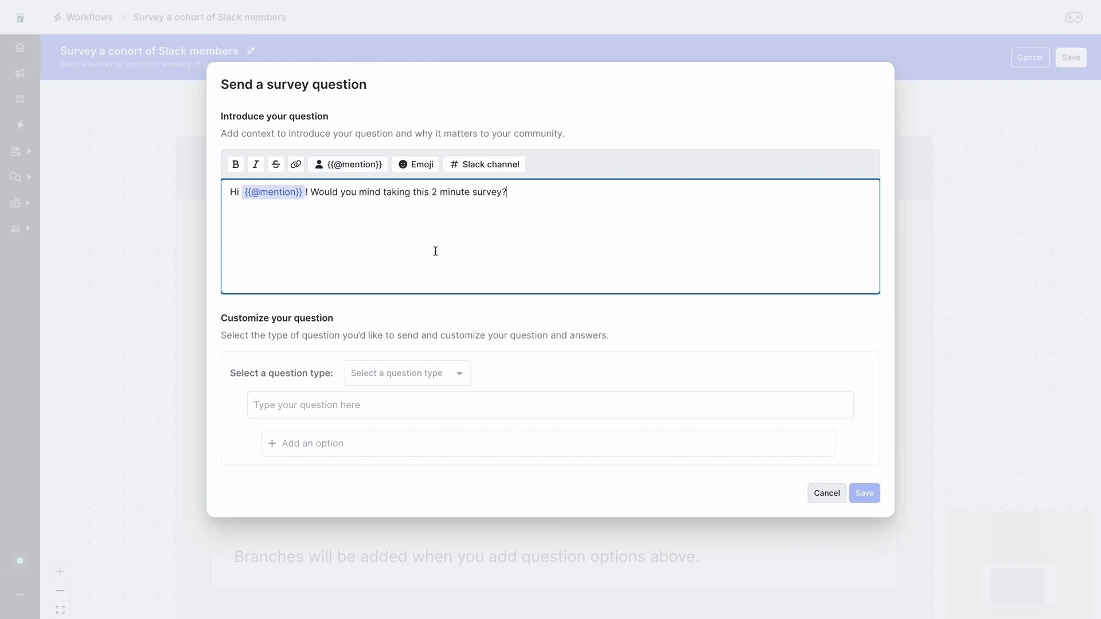
left_click(409, 374)
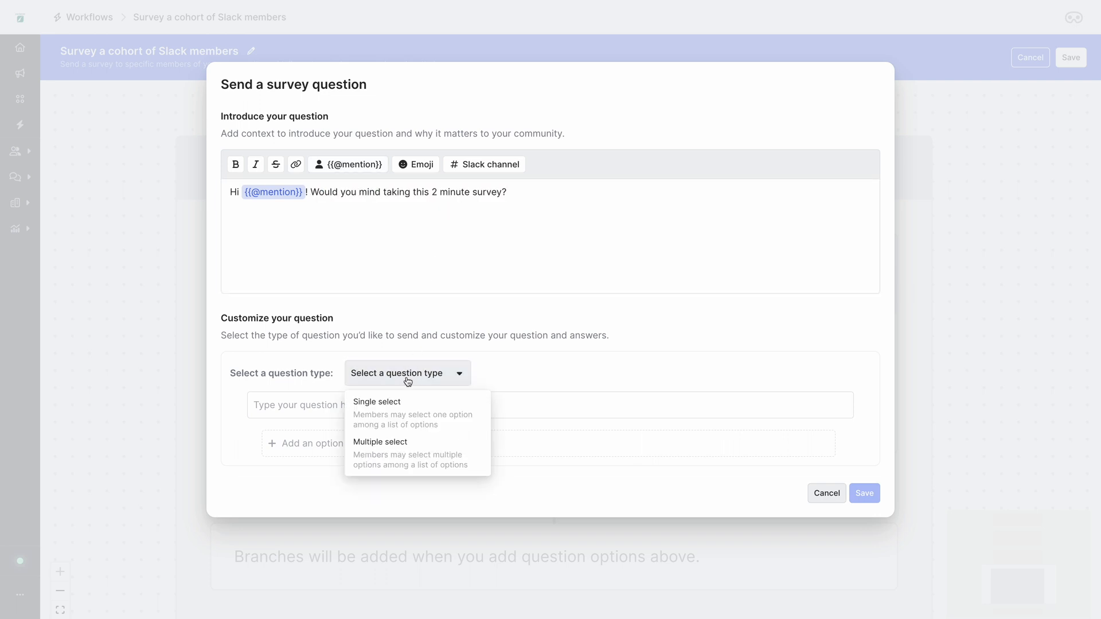
left_click(380, 443)
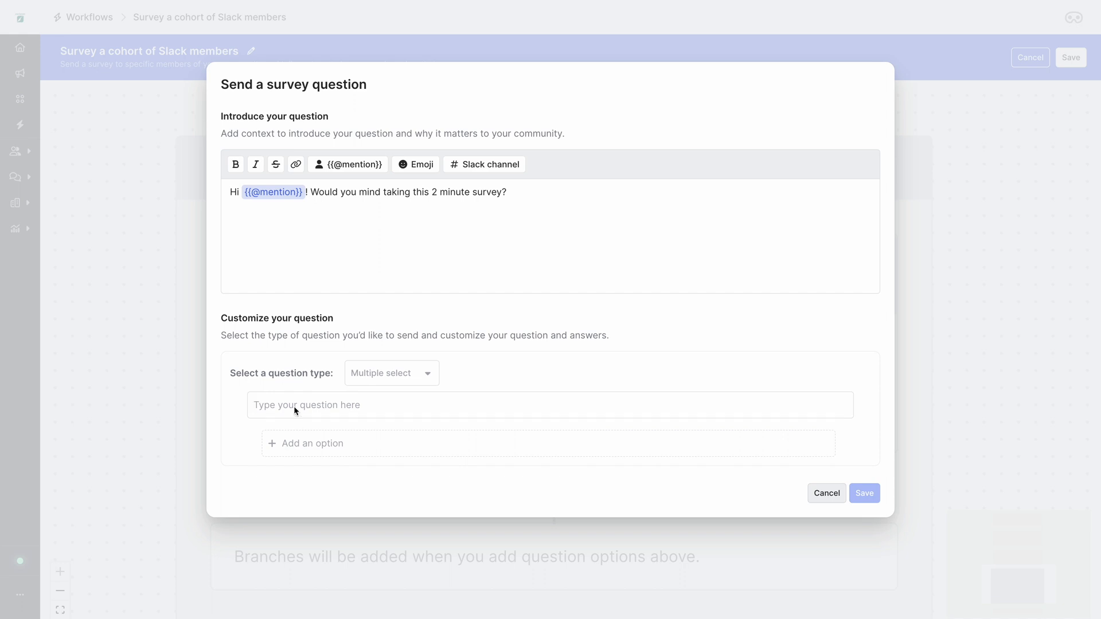
type("How would you feel if you could no longer use our product?")
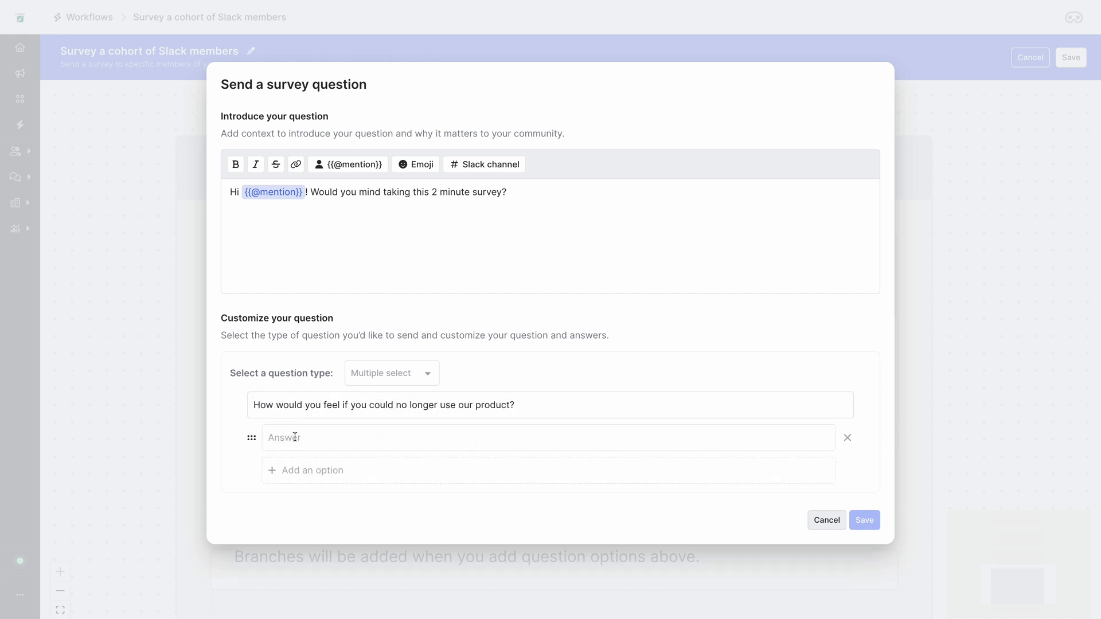
type("Very disappointed")
type("Not disappointed")
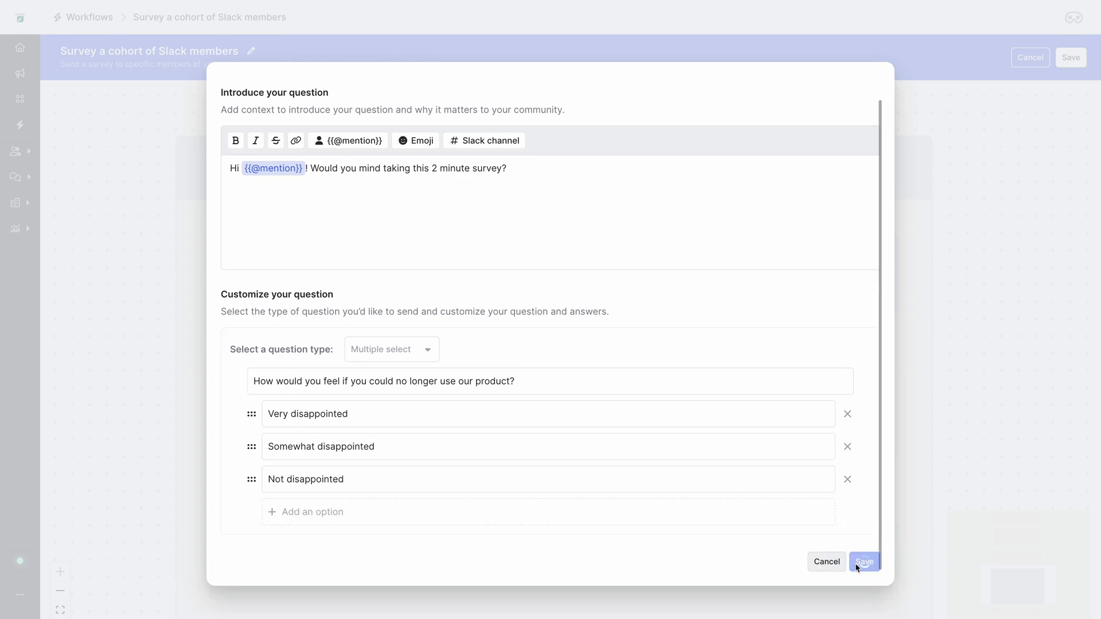
left_click(865, 562)
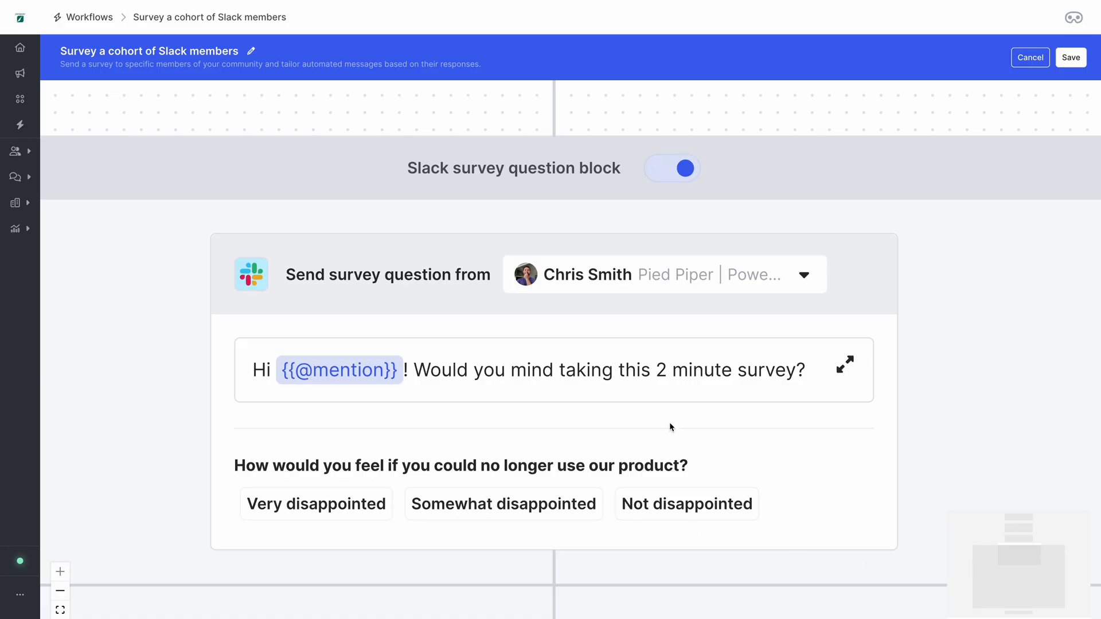
Switch off the Not disappointed branch and add a second Slack survey question block below the branches
scroll("down", 3)
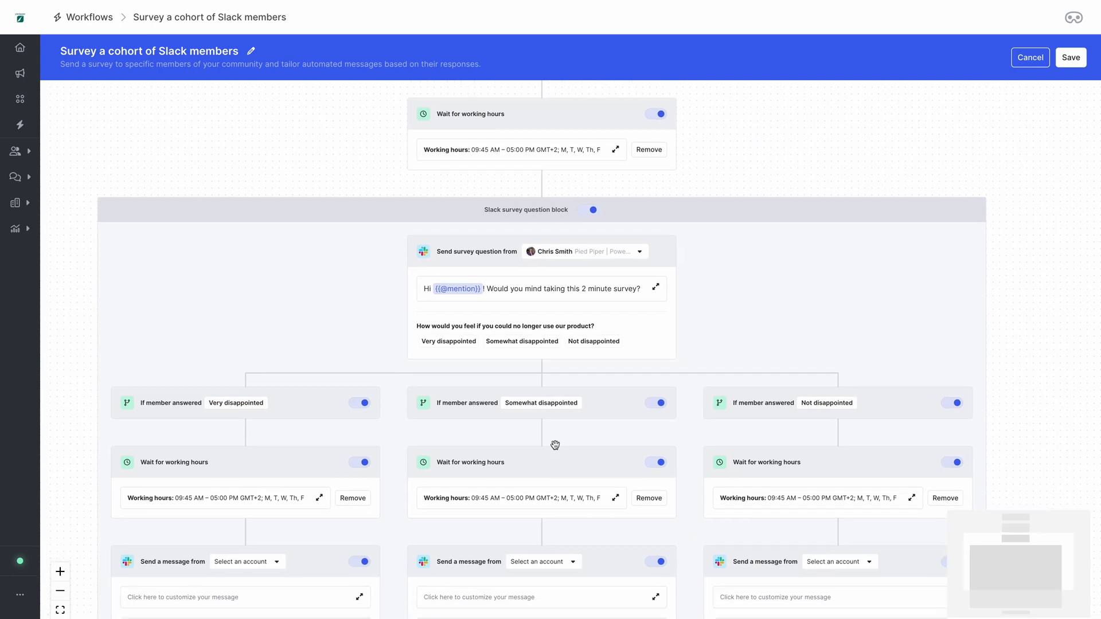
scroll("down", 3)
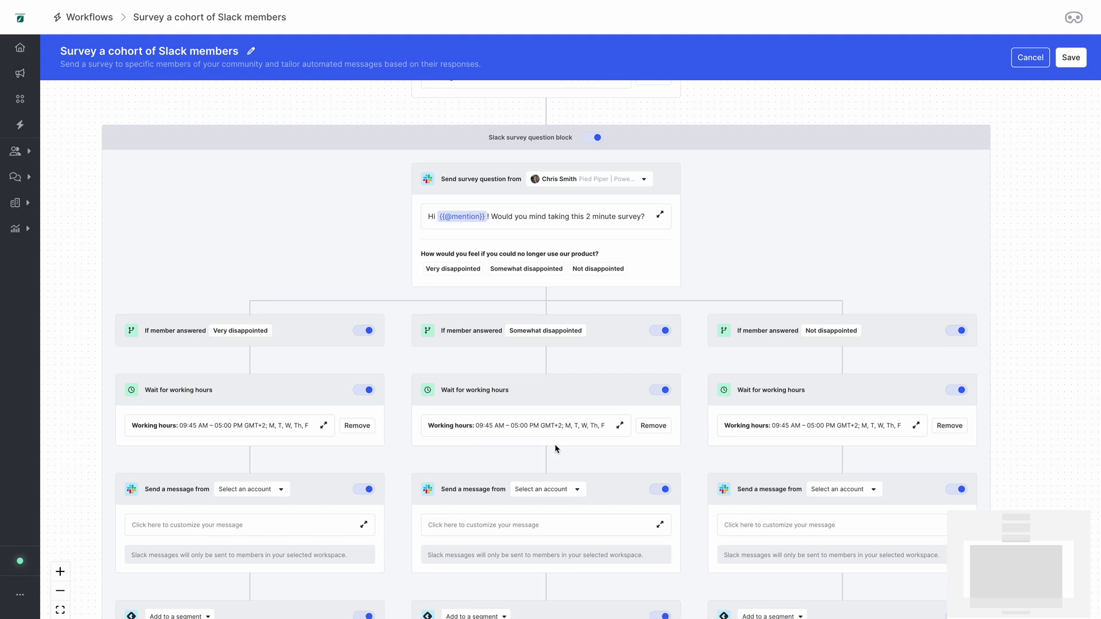
scroll("down", 3)
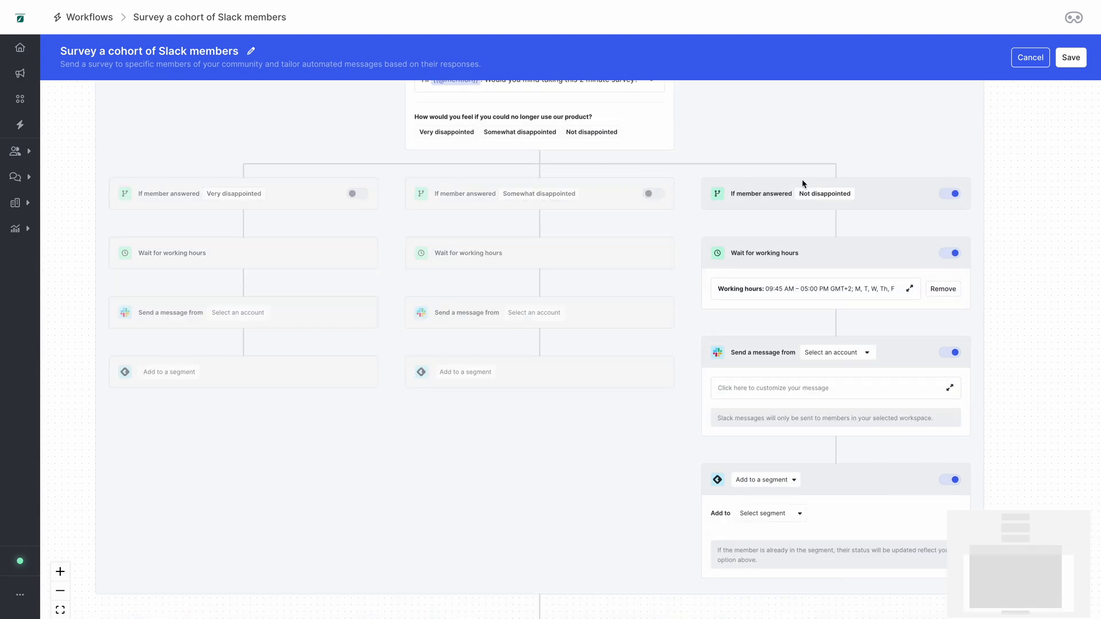
left_click(950, 194)
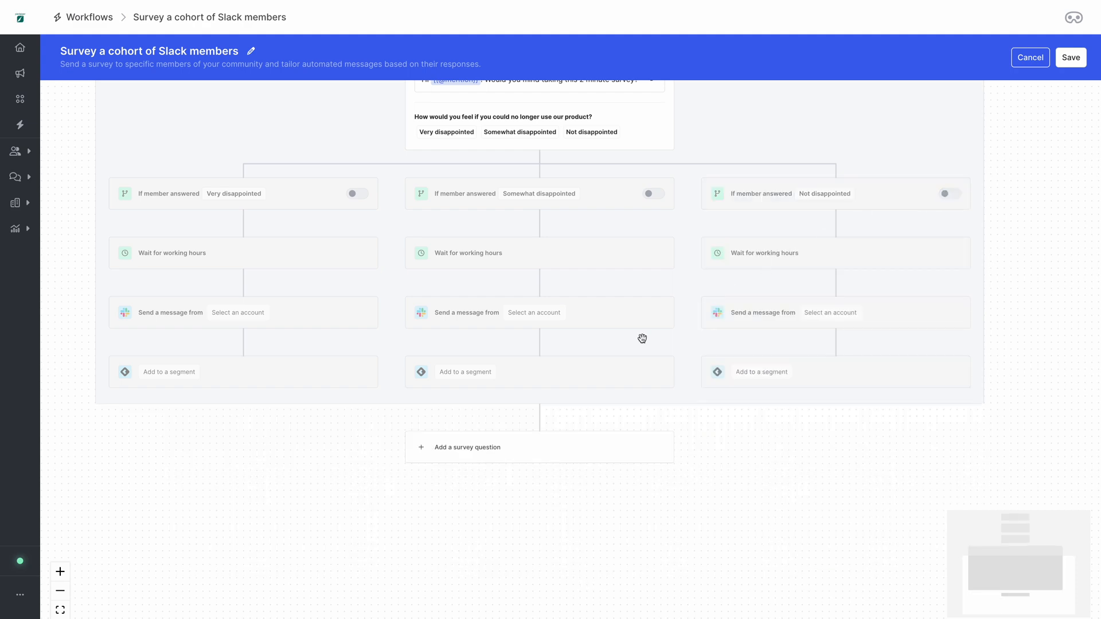
left_click(467, 447)
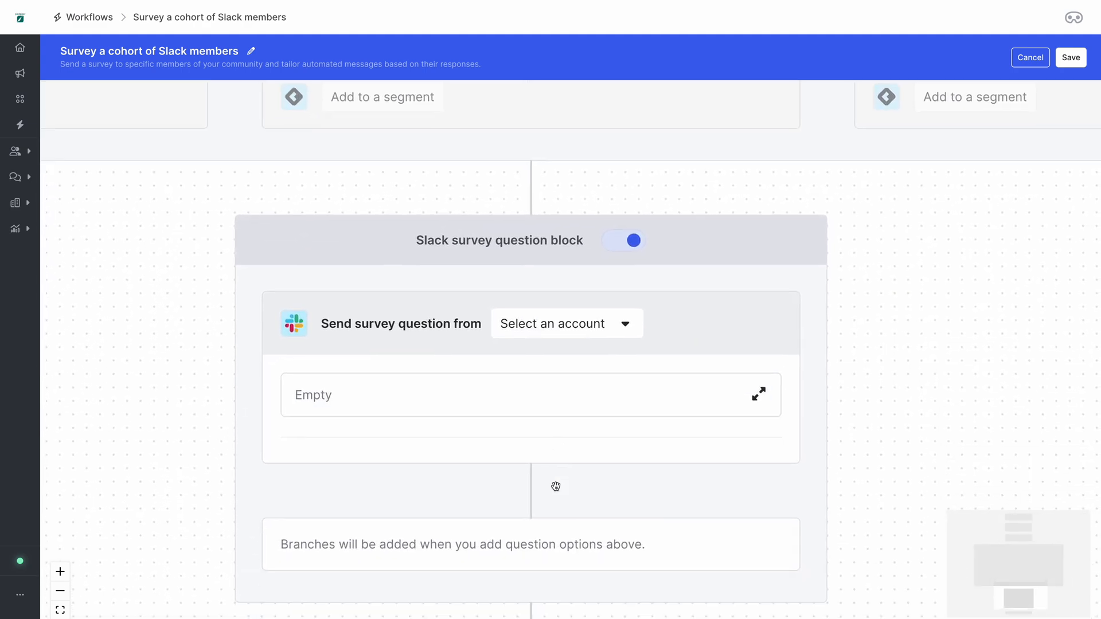
Start the survey question text 'What t' in the question editor
left_click(760, 394)
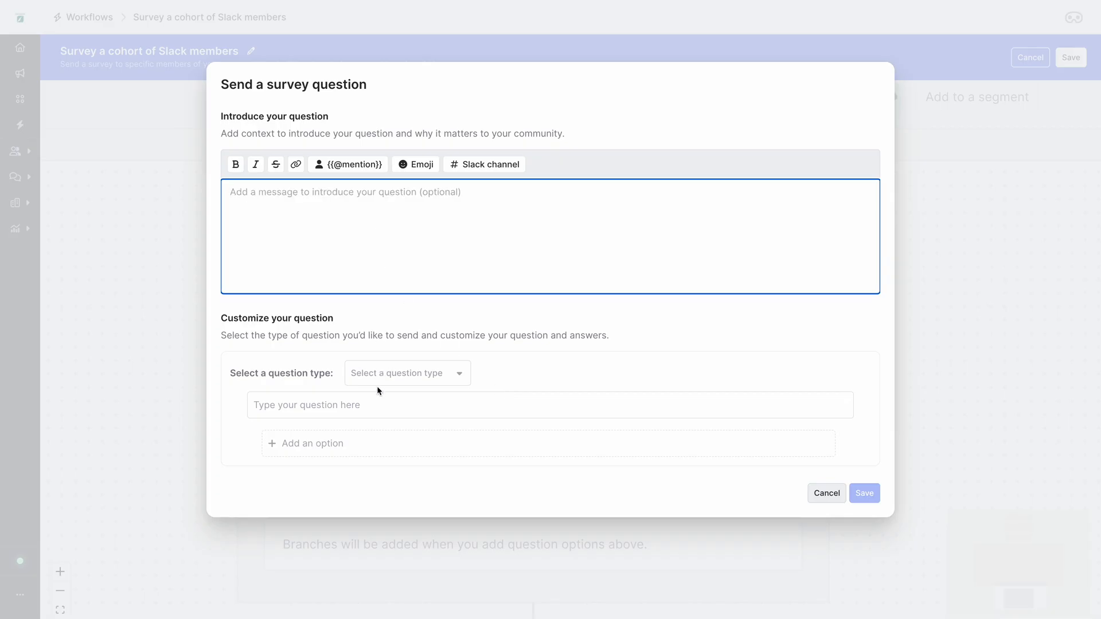
type("What t")
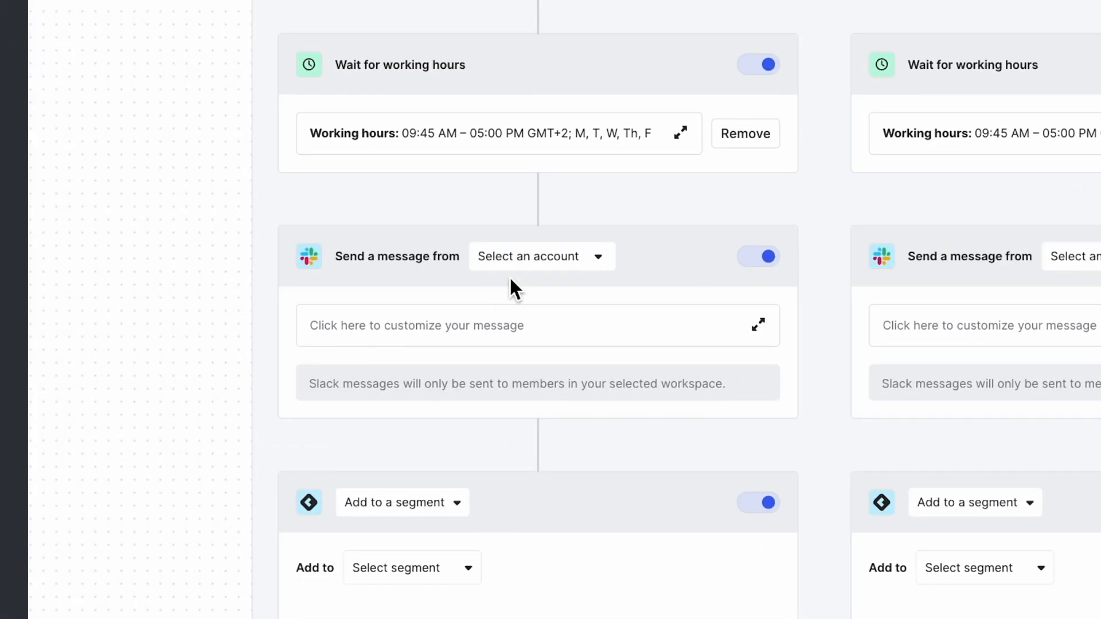
mouse_move(502, 333)
type("T")
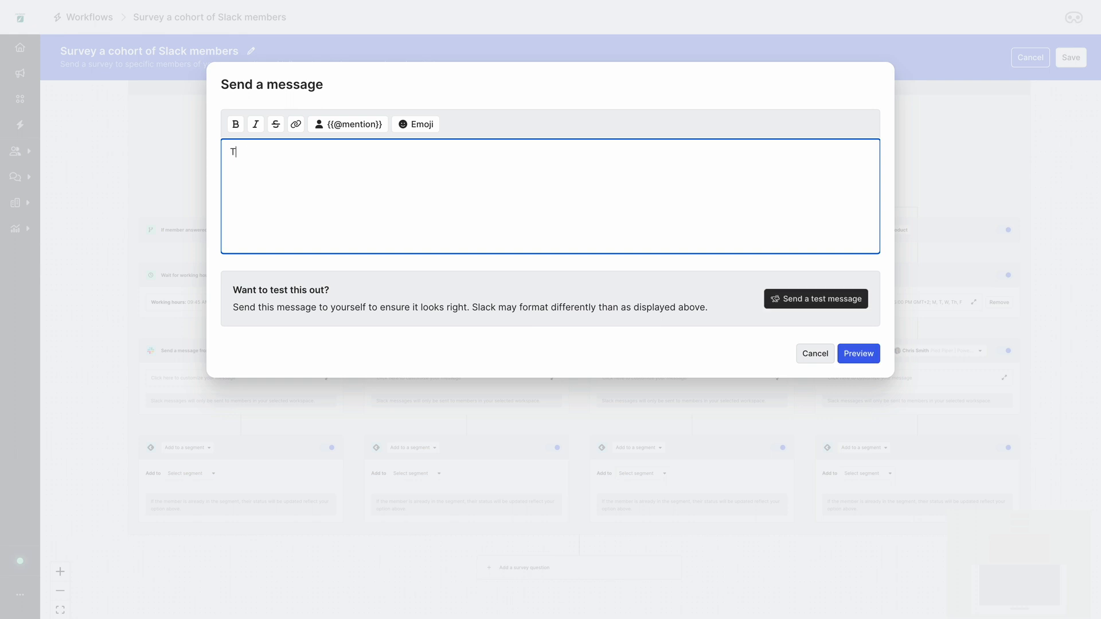
type("hanks {{@mention}} ! We'll share the results with you soo")
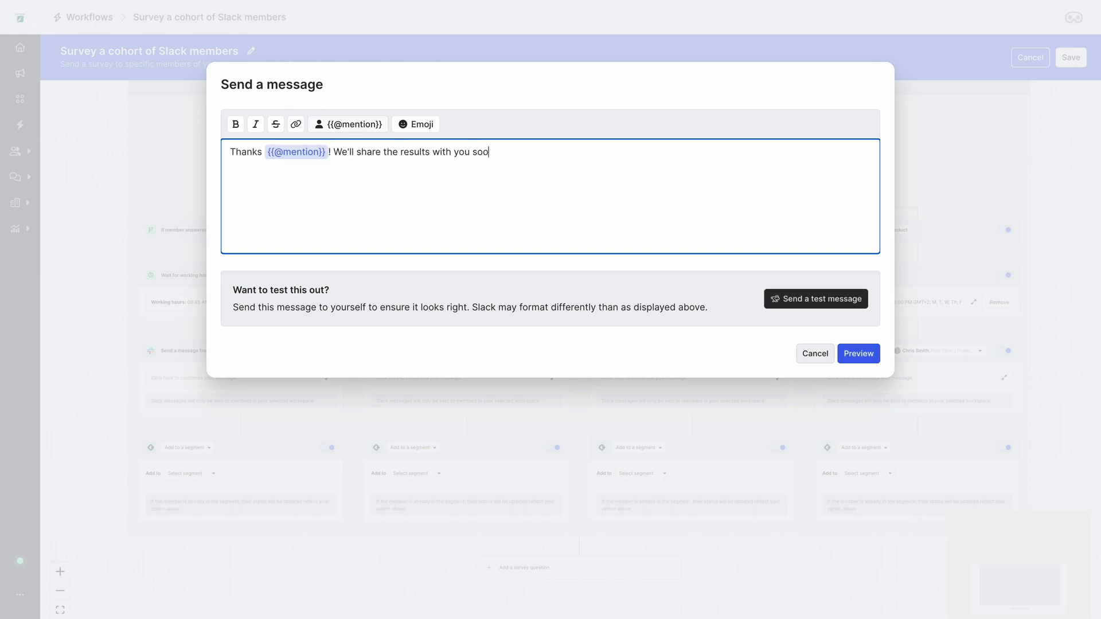
type("n. In the meantime, here's a little thank you gift!")
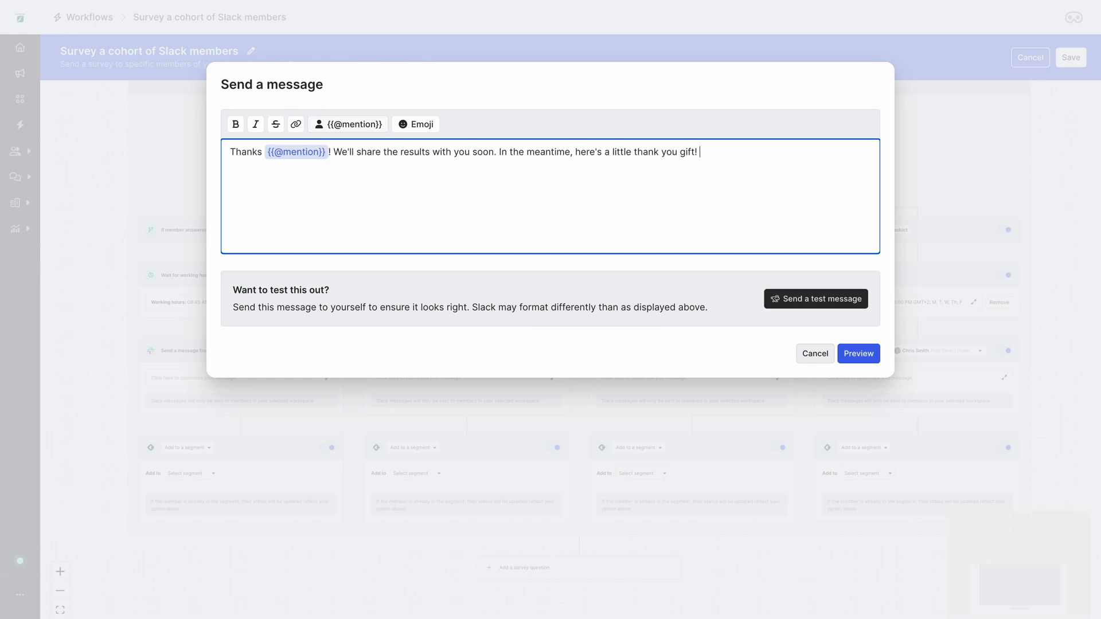
left_click(295, 123)
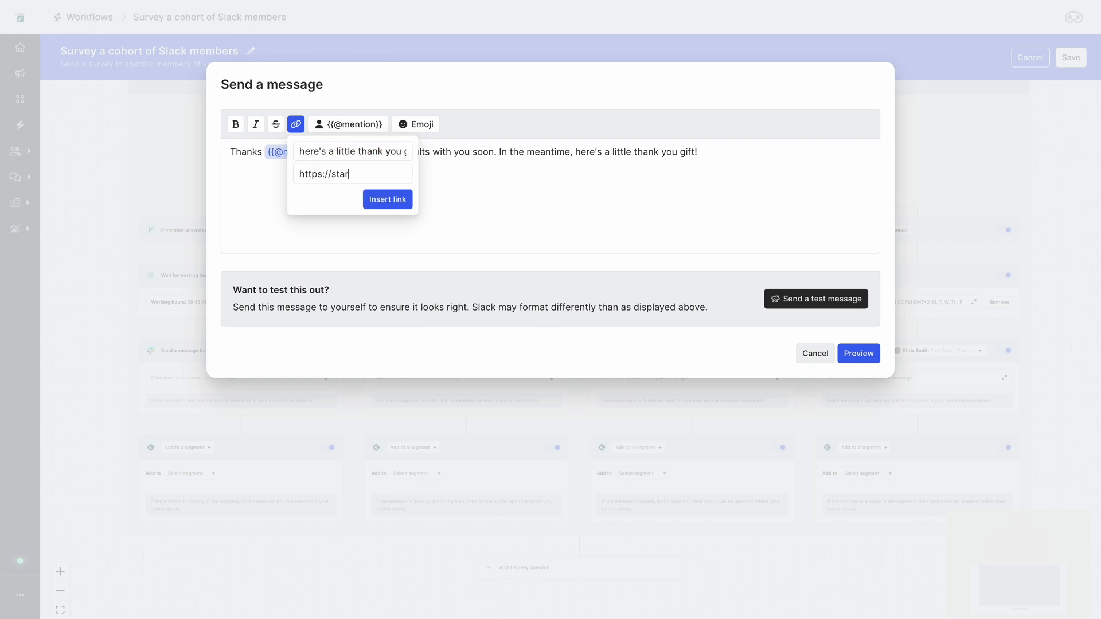
left_click(388, 200)
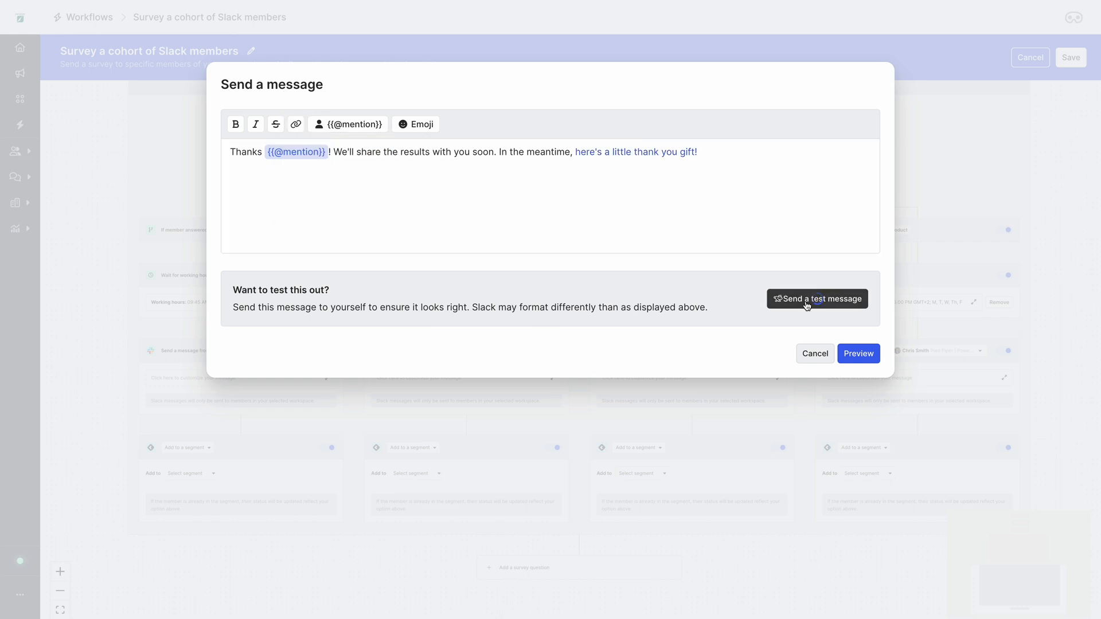
Test-send the thank-you message to myself, preview it, and save the message step
left_click(817, 299)
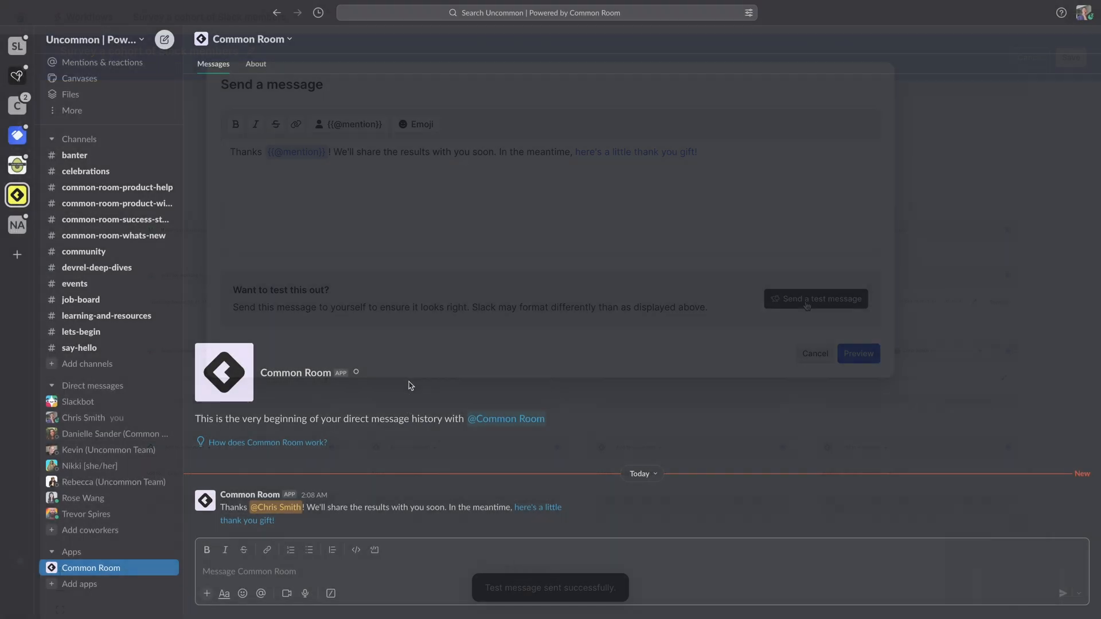
left_click(814, 353)
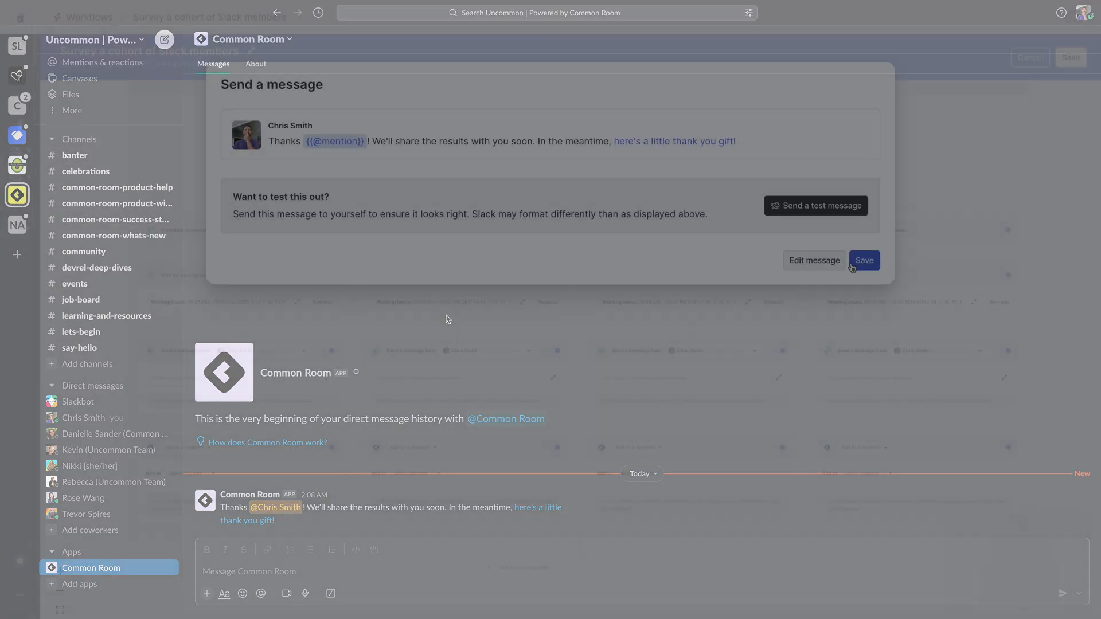
left_click(865, 260)
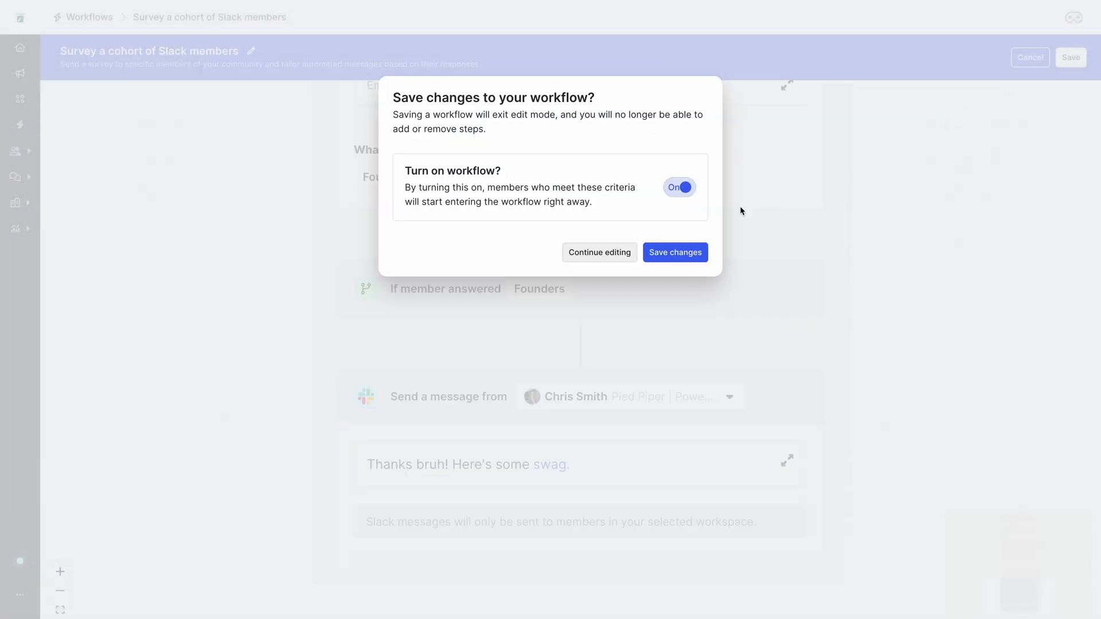
Save changes with the Turn on workflow toggle kept On
left_click(676, 269)
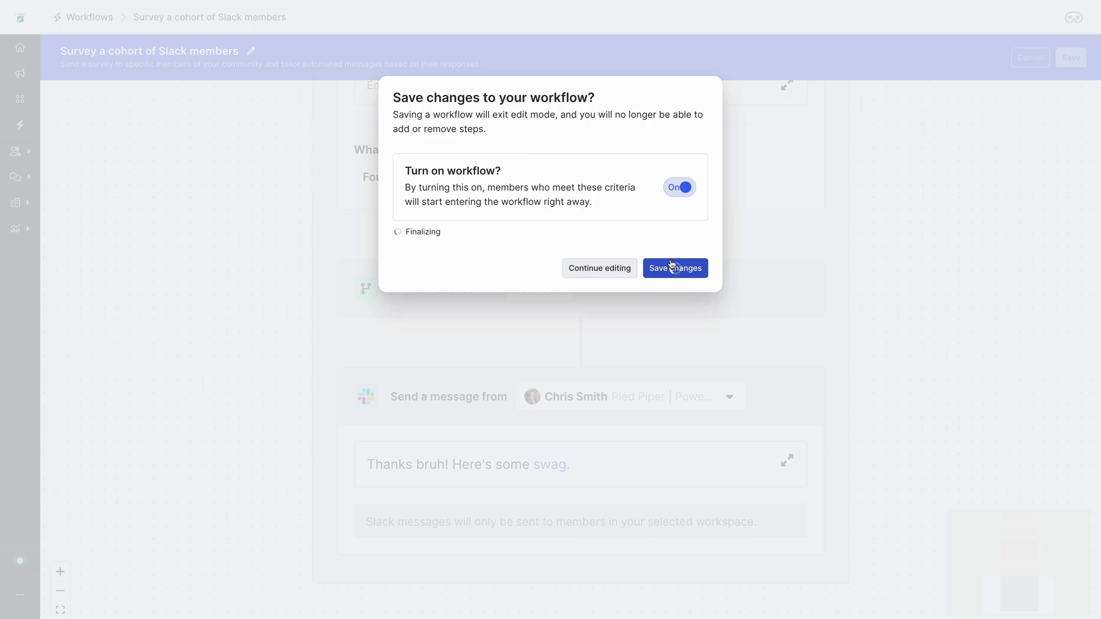
left_click(675, 268)
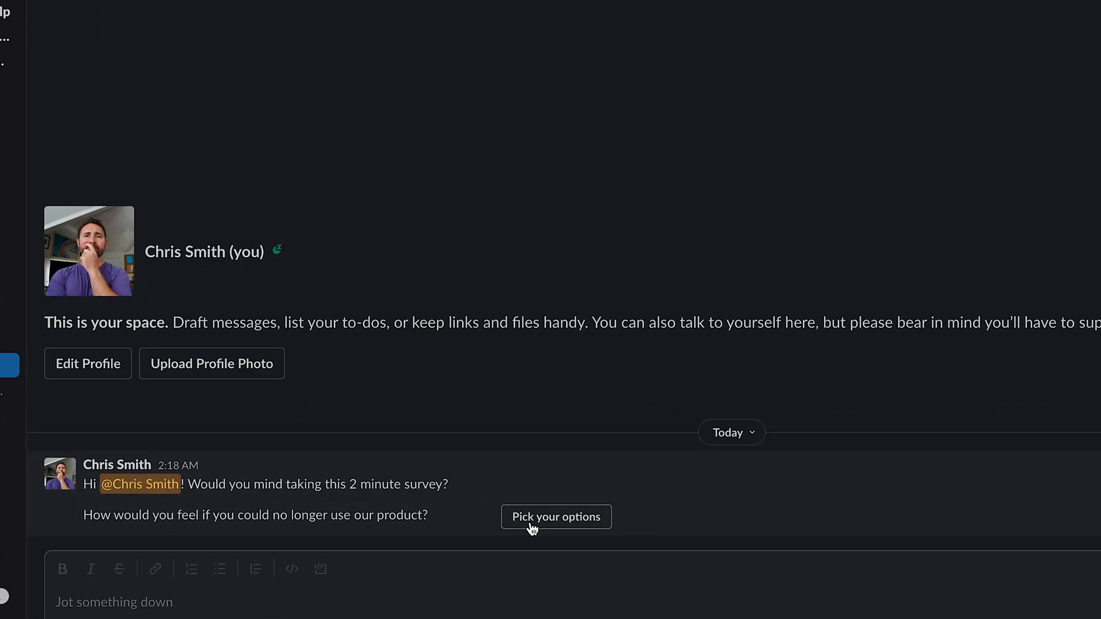
Answer the survey DM with Very disappointed and submit it
left_click(556, 516)
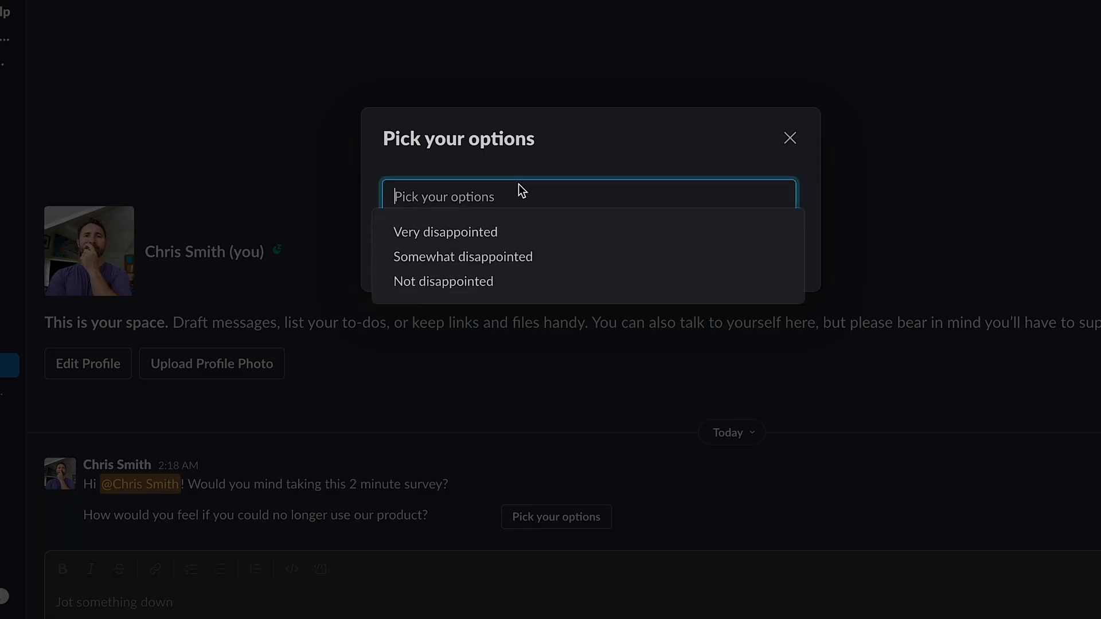
left_click(445, 232)
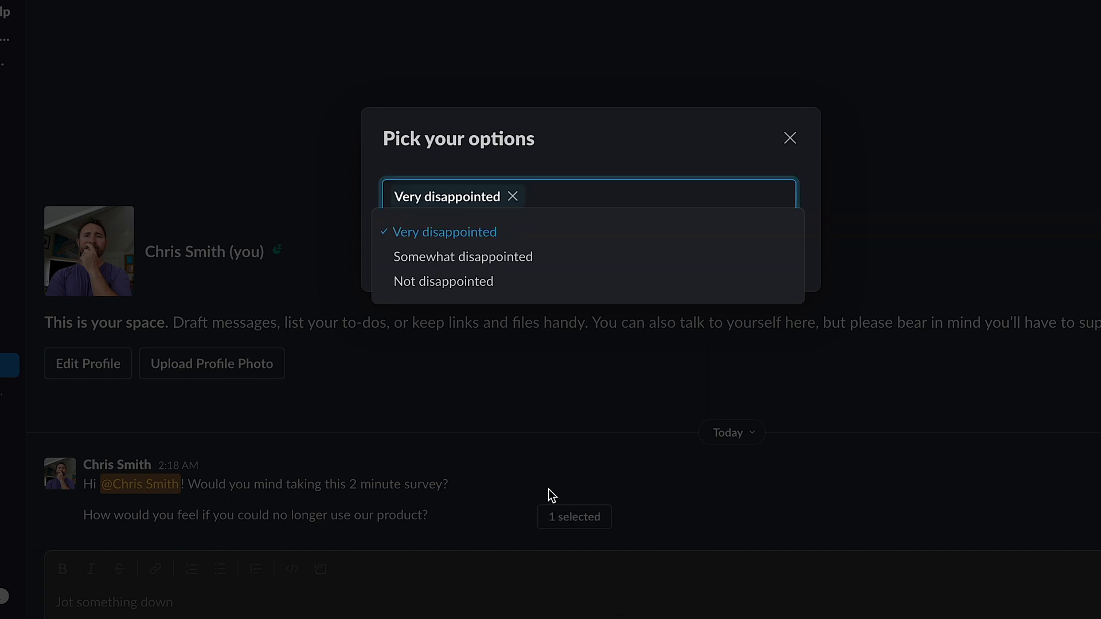
left_click(789, 138)
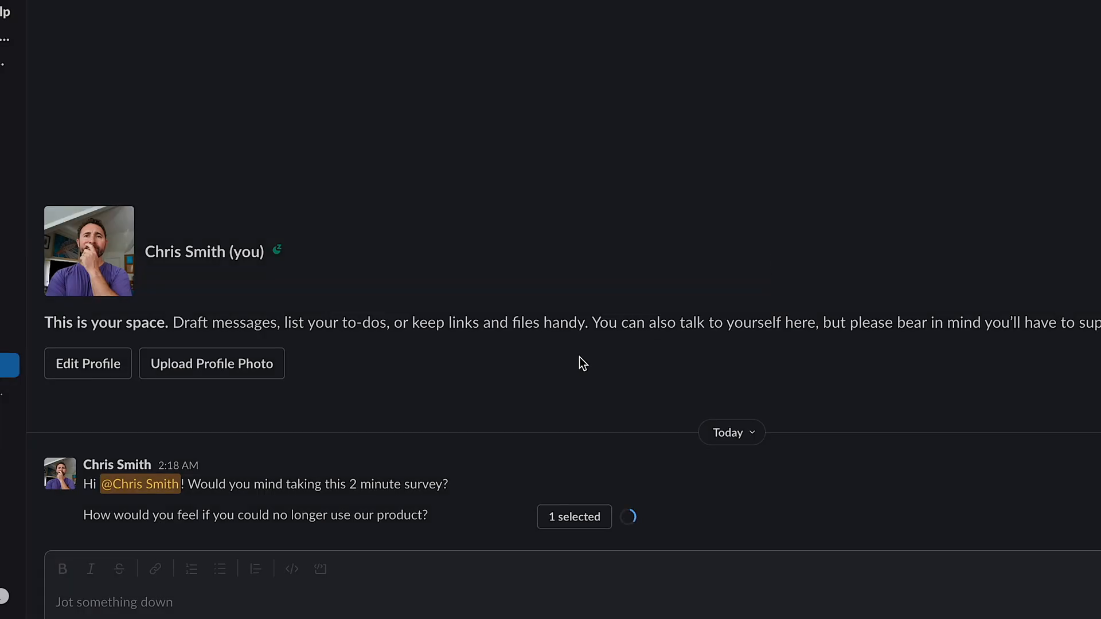
Answer Founders for the persona question from its dropdown
left_click(573, 517)
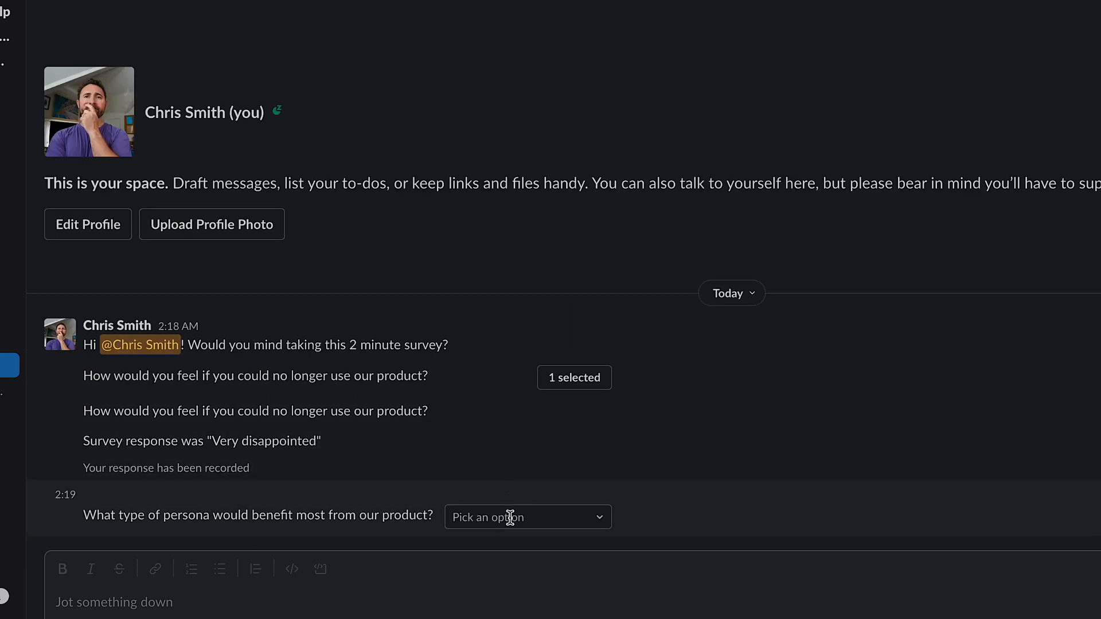
left_click(528, 517)
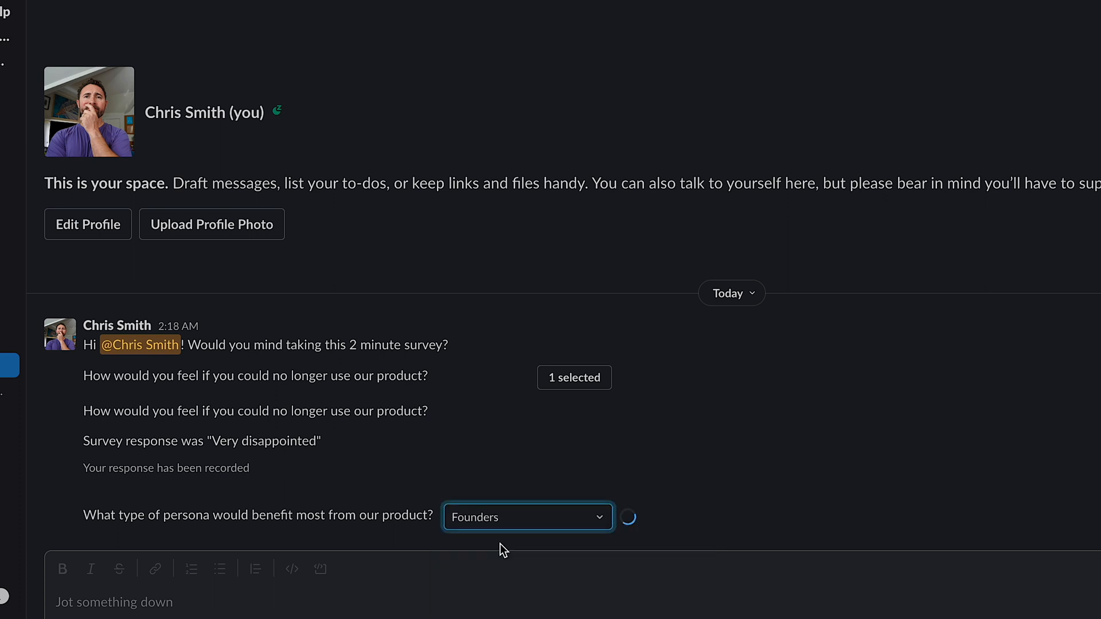
left_click(528, 518)
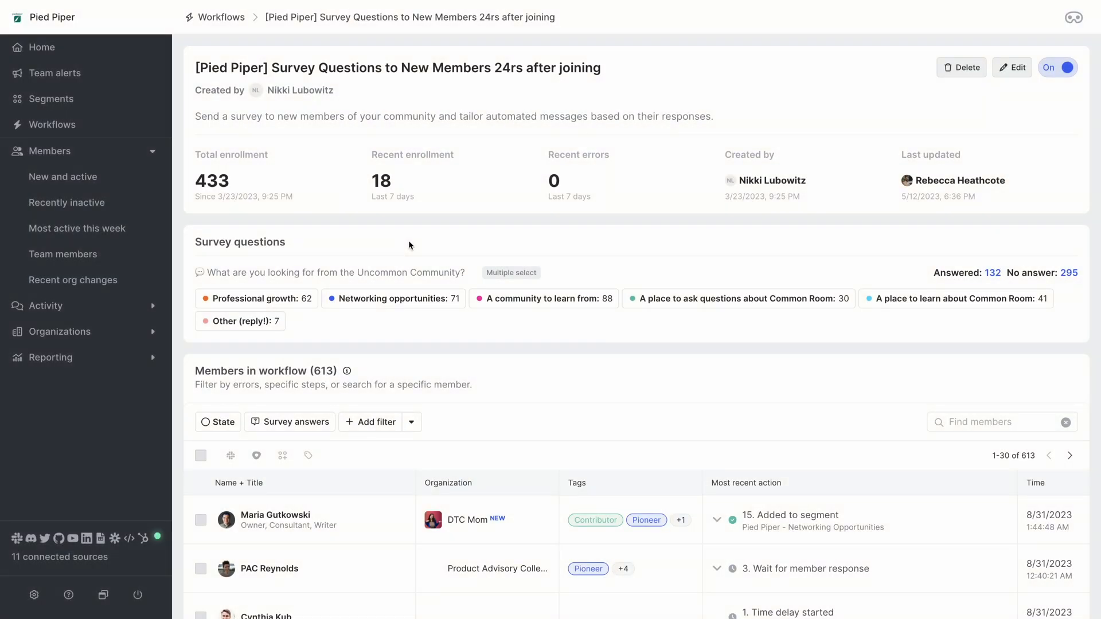
mouse_move(260, 188)
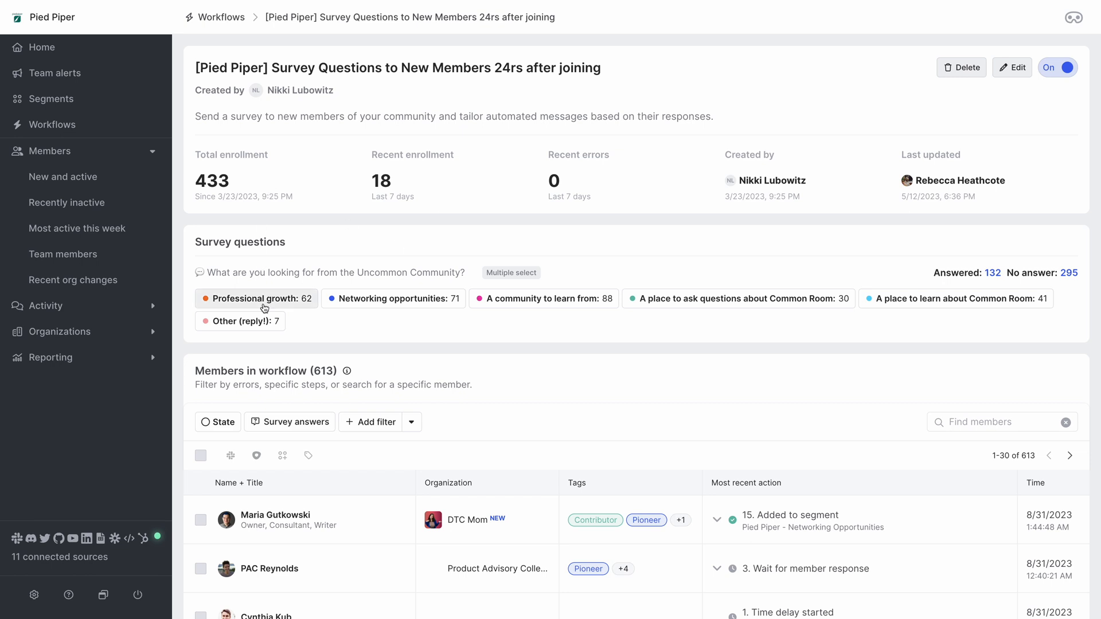
mouse_move(384, 310)
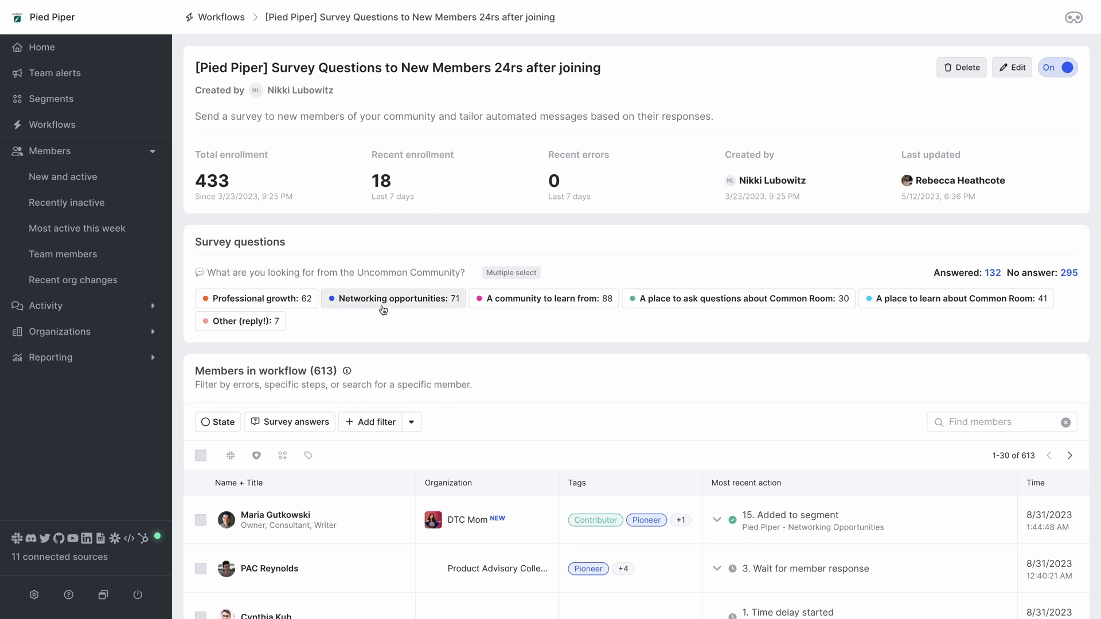
mouse_move(525, 305)
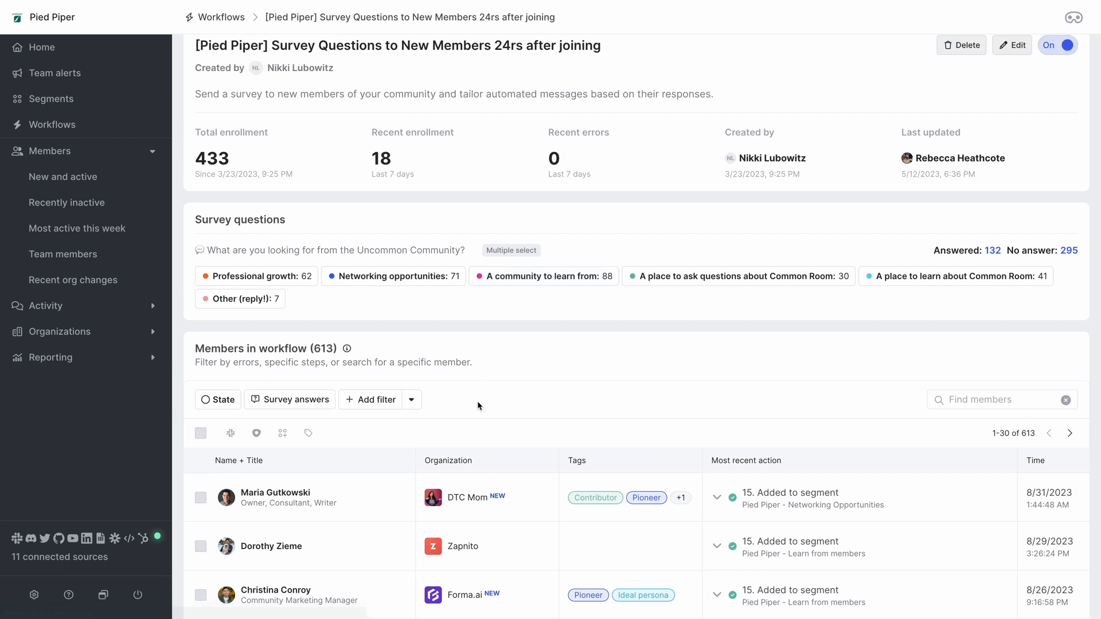
Filter members to the 95 answering Professional growth and clear the select-all checkbox
left_click(290, 399)
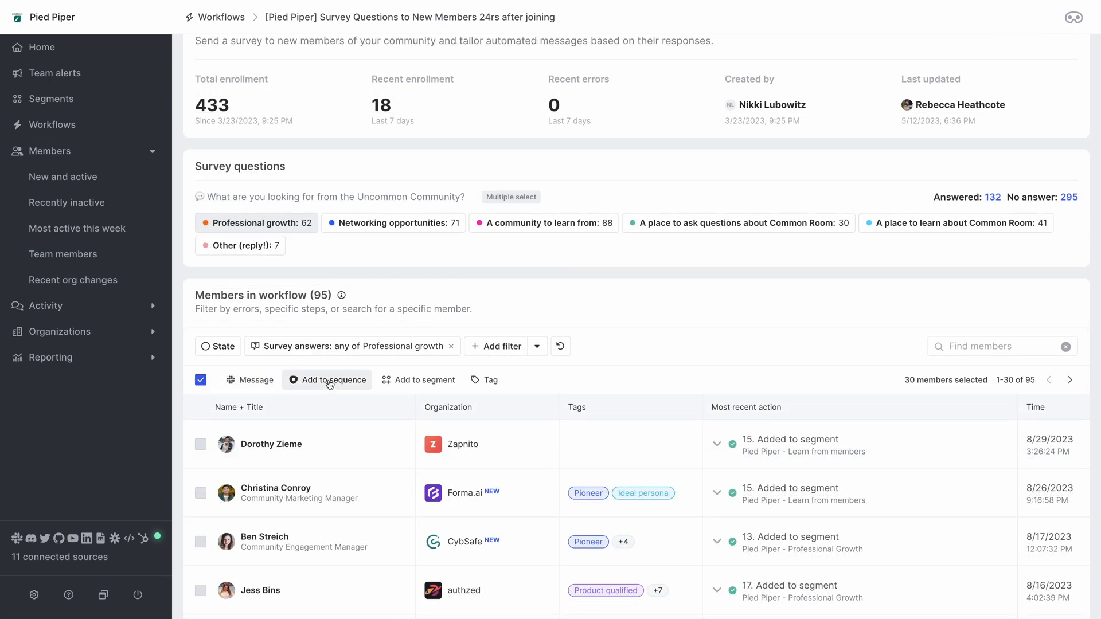
mouse_move(417, 379)
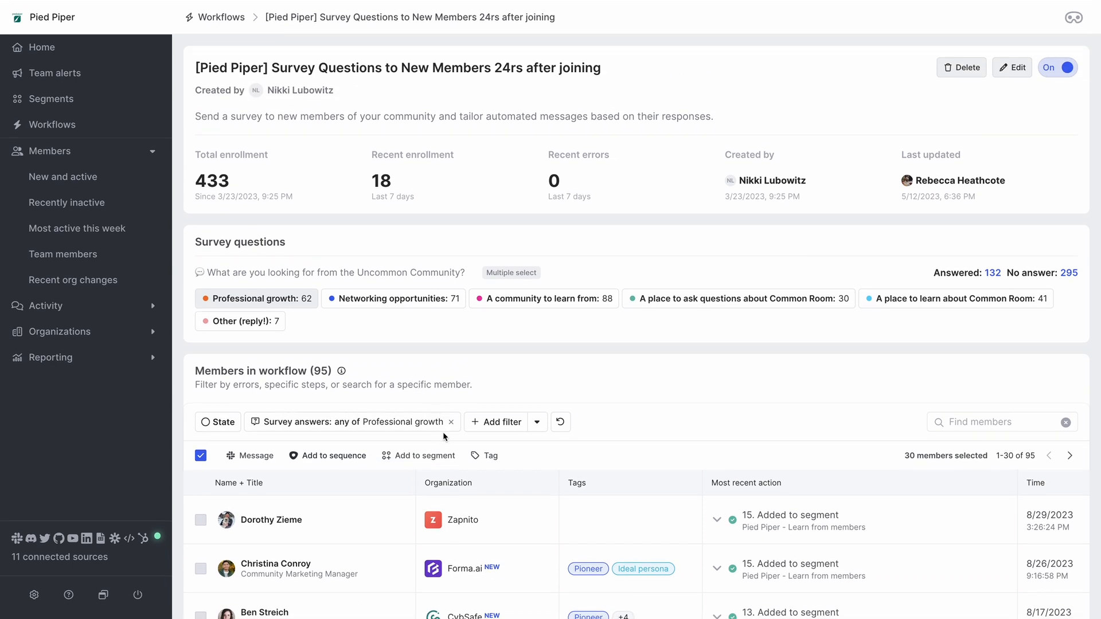
mouse_move(490, 457)
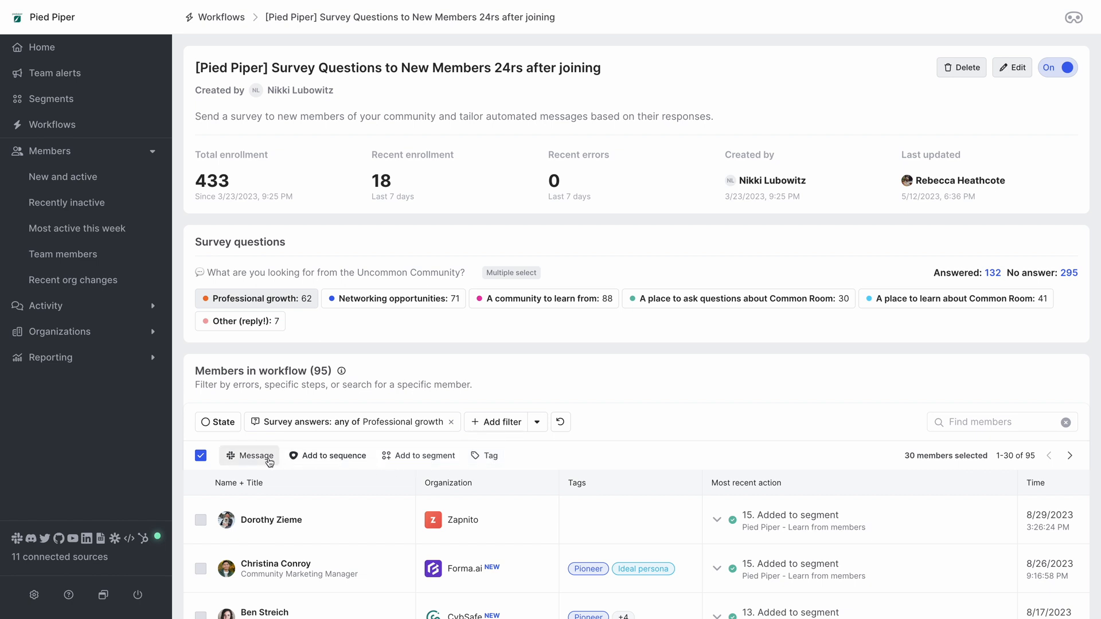
left_click(201, 456)
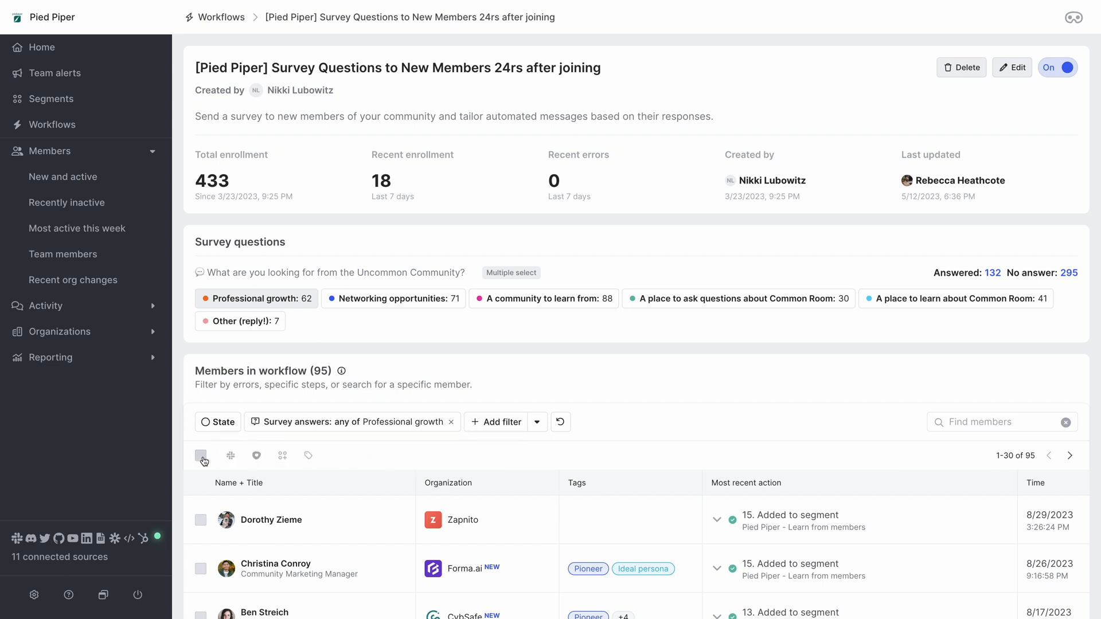